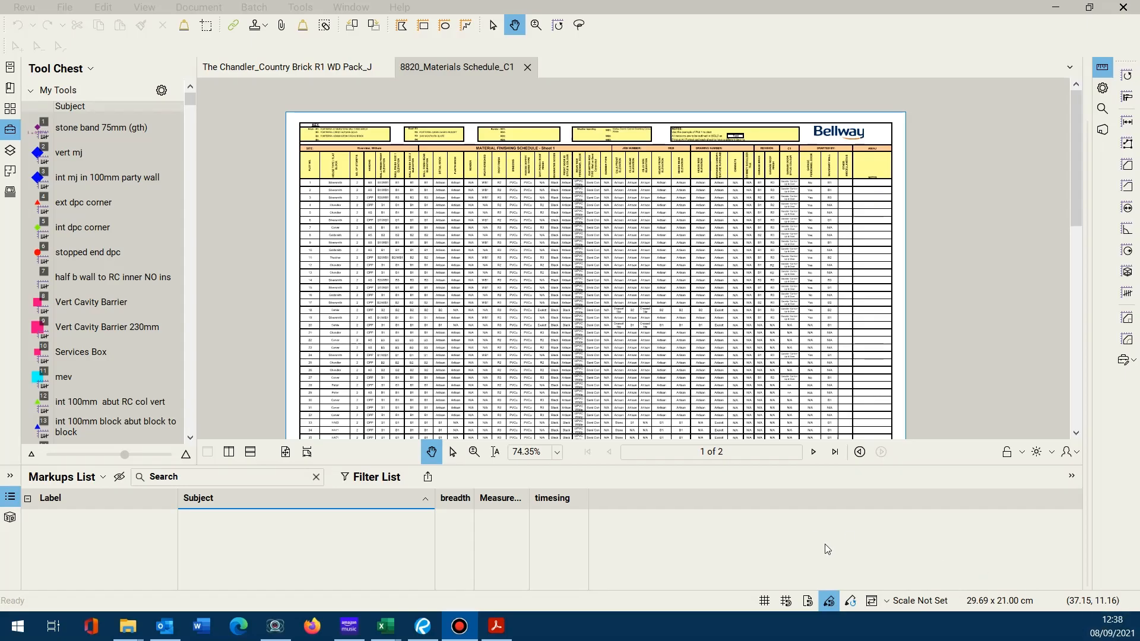
{"action": "mouse_move", "coordinate": [816, 525]}
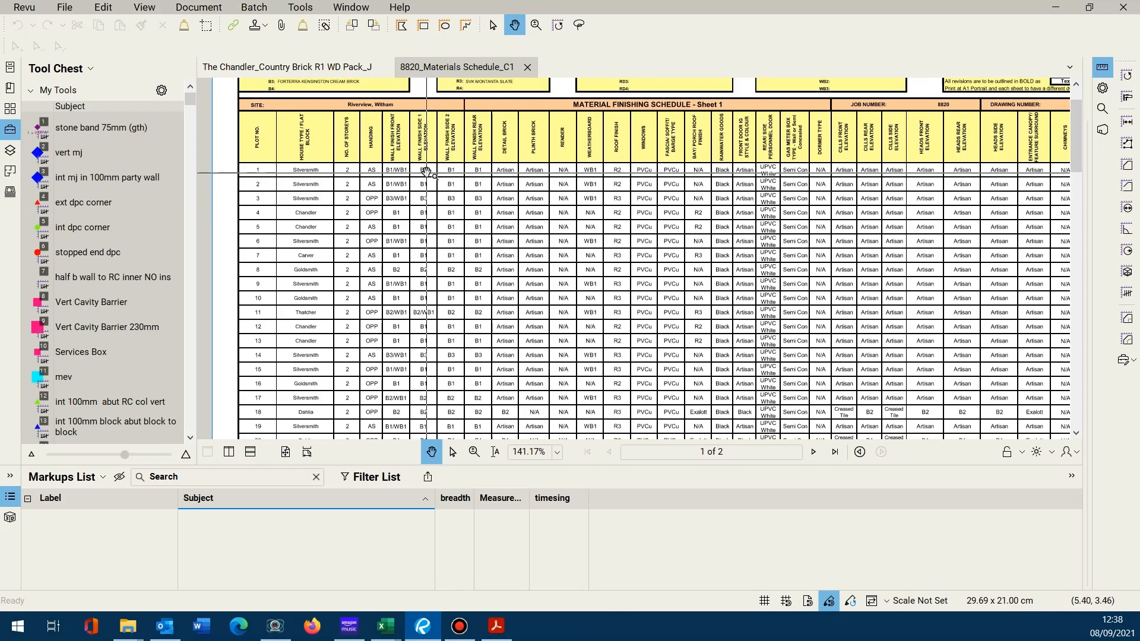
Export the schedule page region to an Excel workbook via File > Export
{"action": "scroll", "scroll_direction": "down", "scroll_amount": 3}
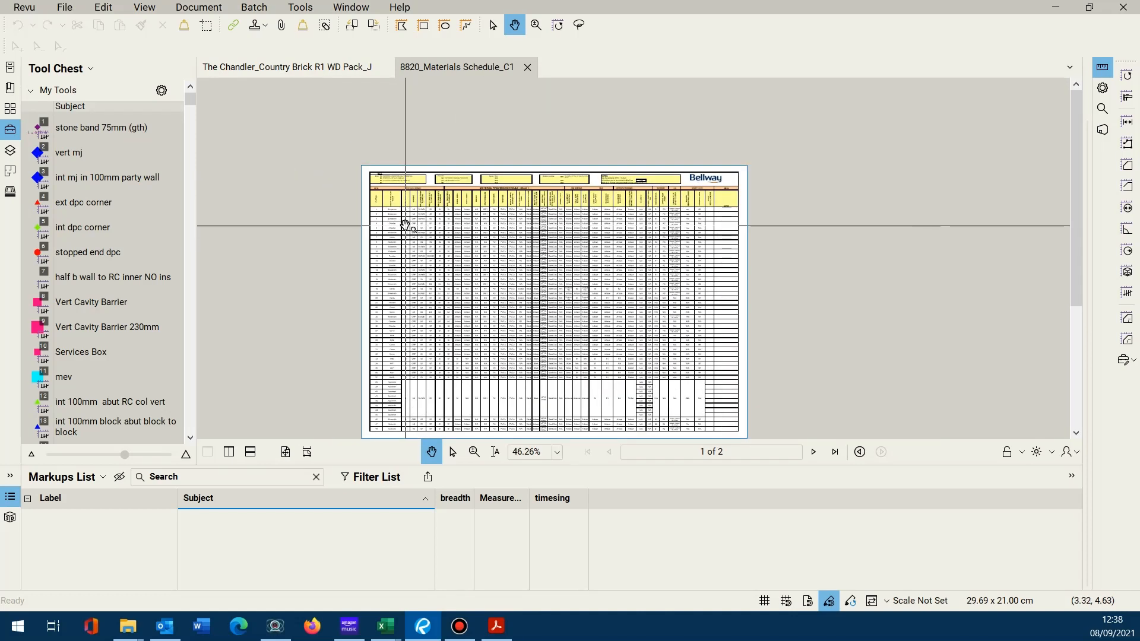
{"action": "left_click", "coordinate": [64, 7]}
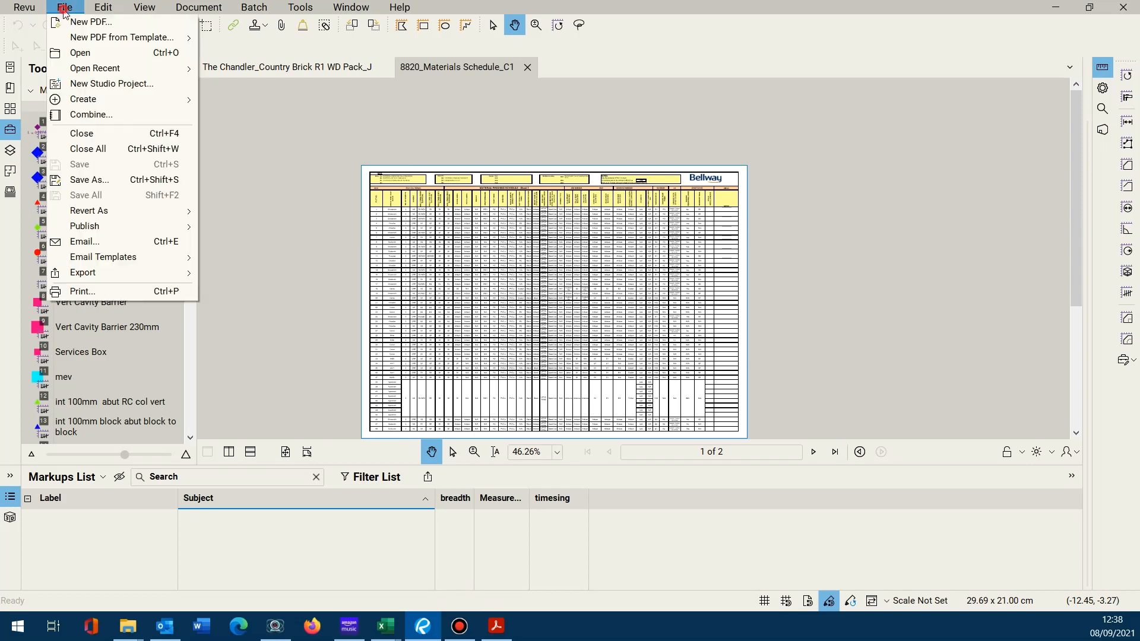
{"action": "mouse_move", "coordinate": [82, 272]}
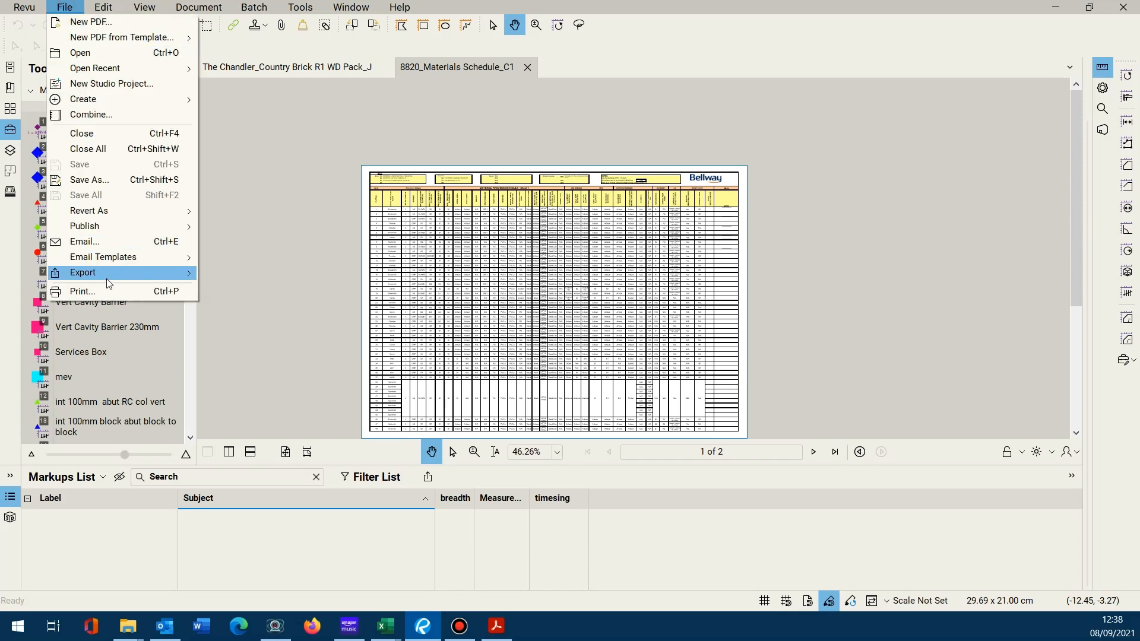
{"action": "mouse_move", "coordinate": [81, 272]}
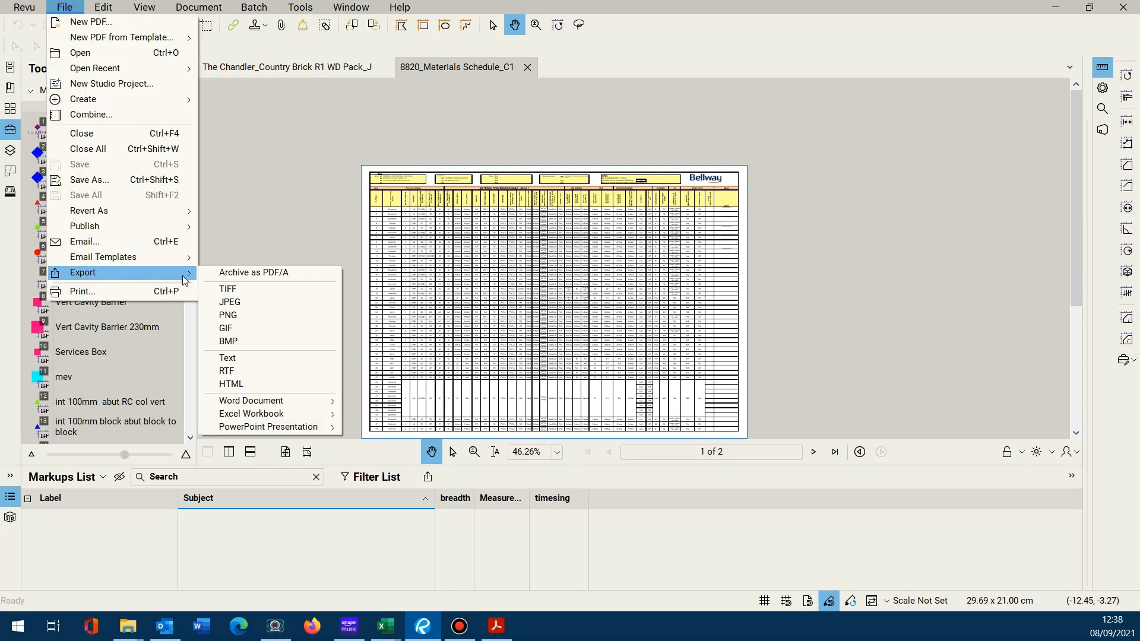
{"action": "mouse_move", "coordinate": [251, 413]}
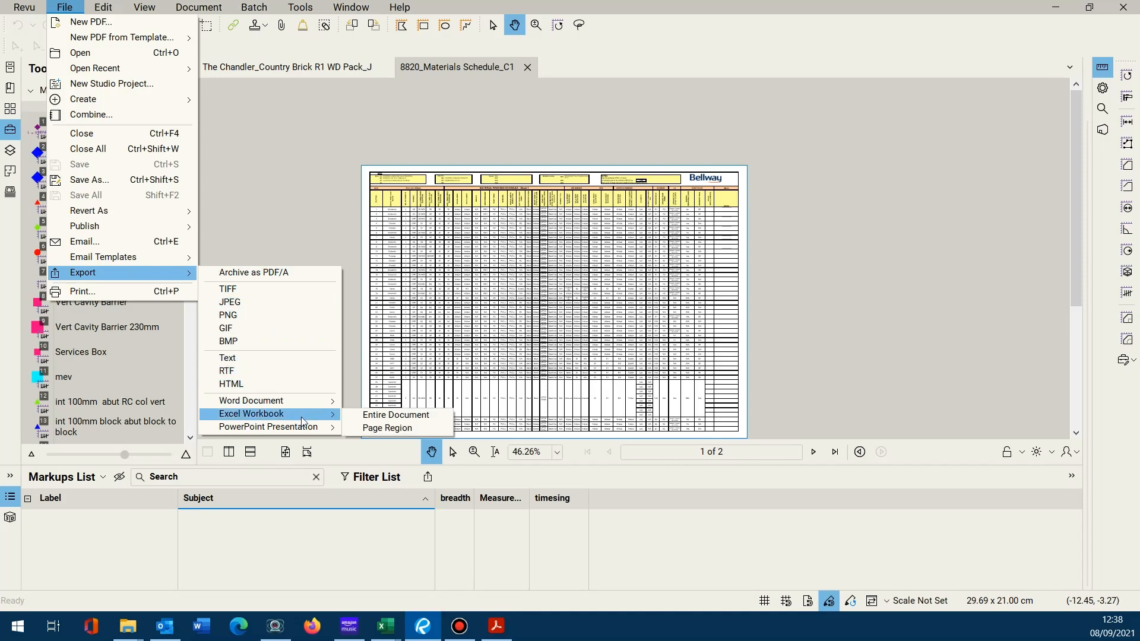
{"action": "mouse_move", "coordinate": [387, 427]}
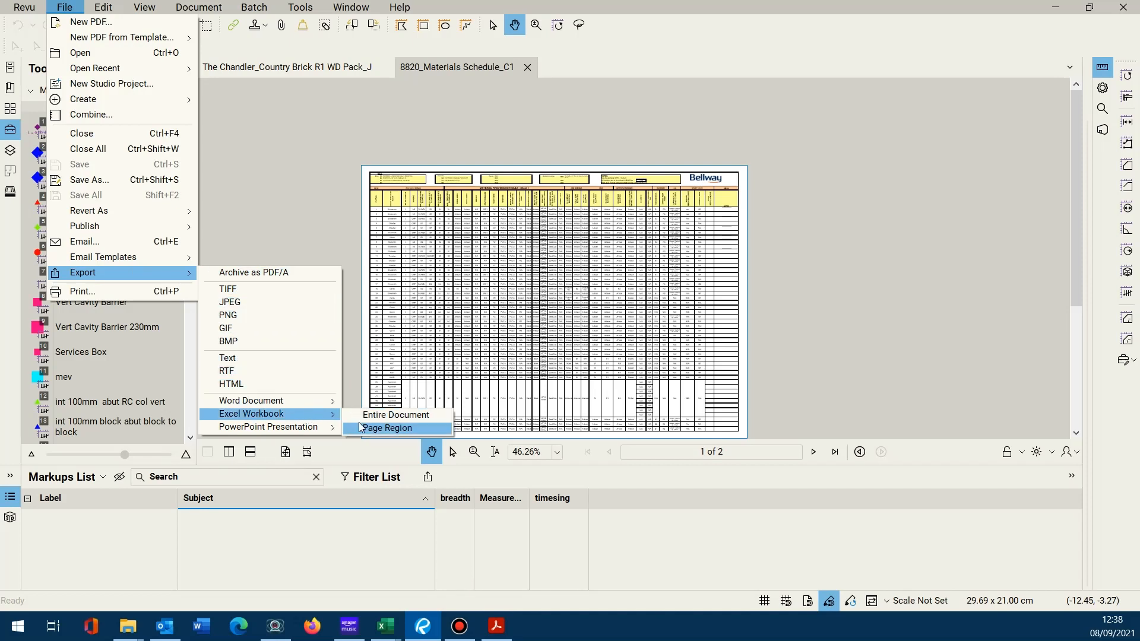
{"action": "left_click", "coordinate": [396, 415]}
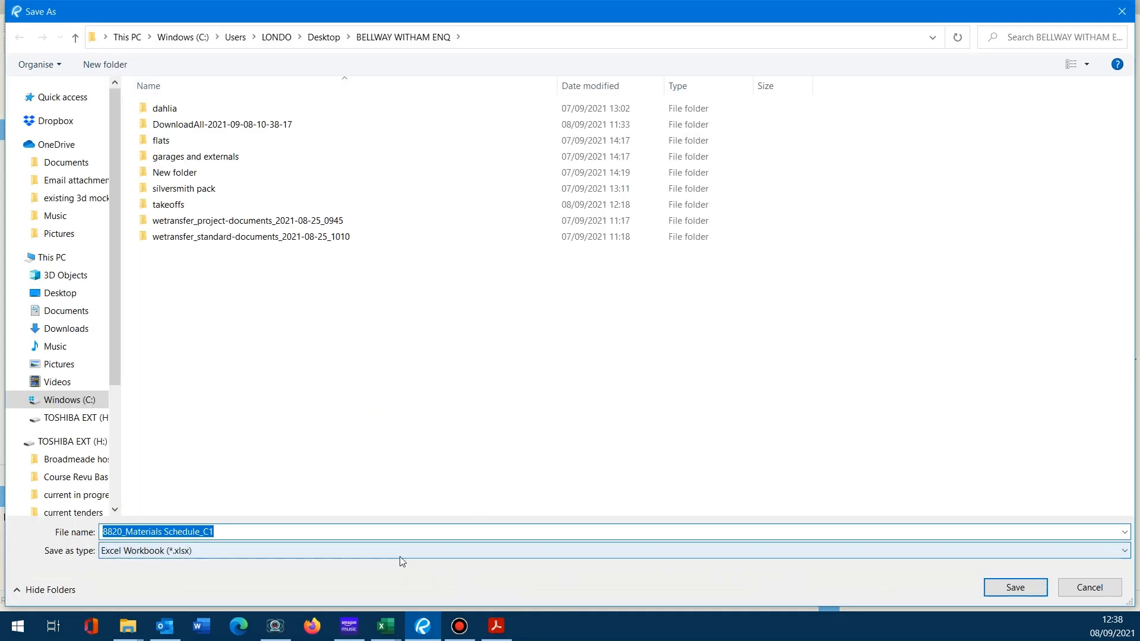
{"action": "type", "text": "test"}
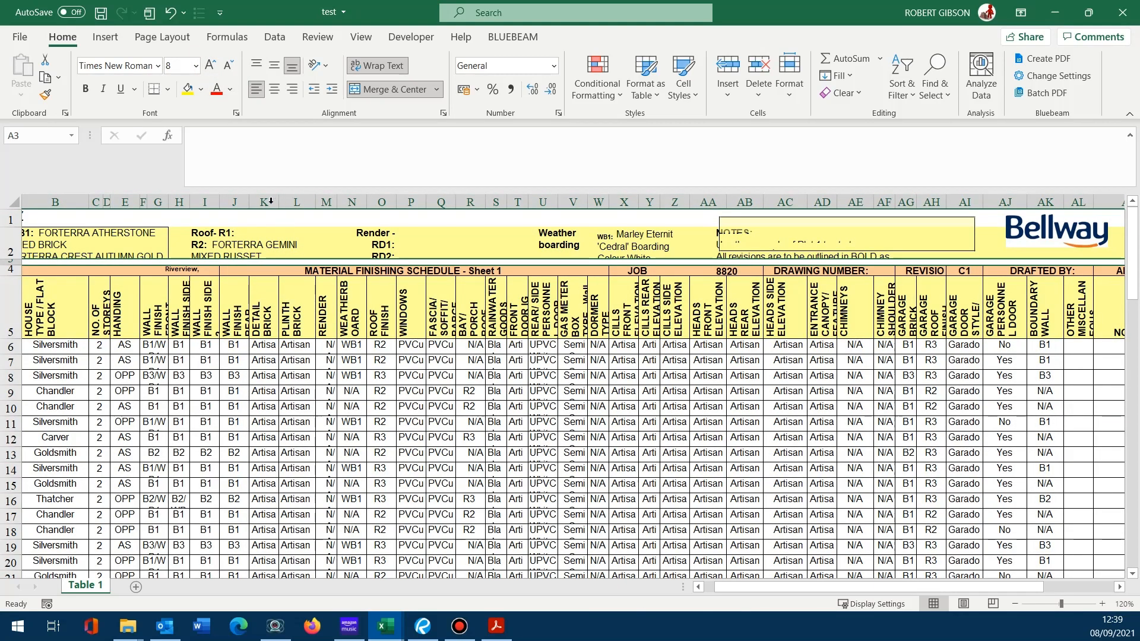
Hide columns K through AK, then select the house type column B
{"action": "left_click", "coordinate": [269, 202]}
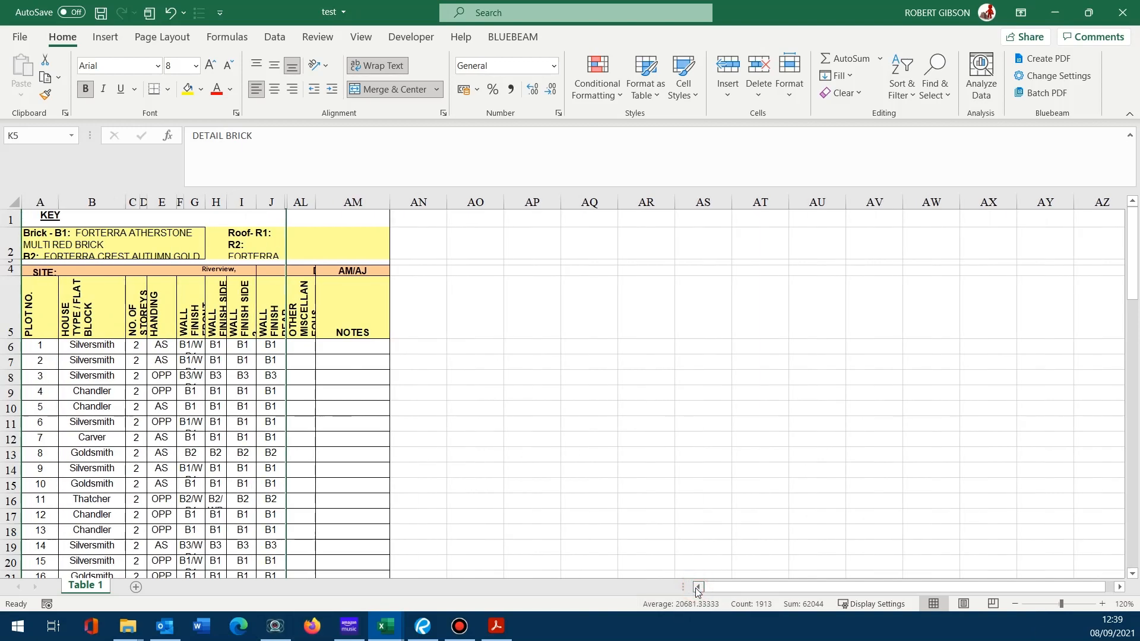
{"action": "left_click", "coordinate": [91, 202]}
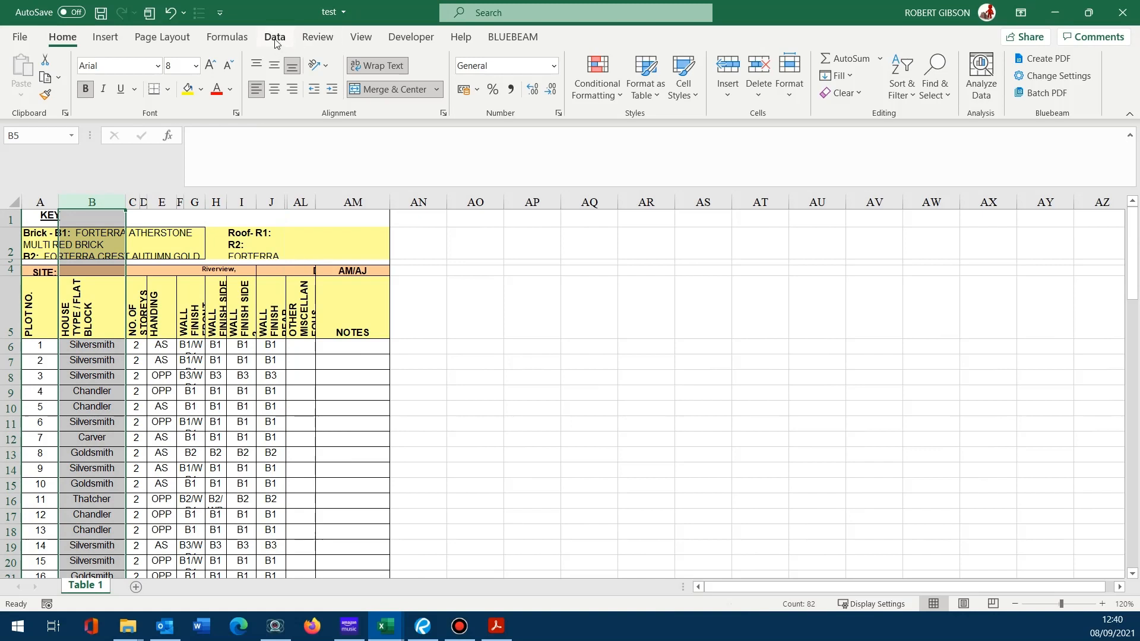
AutoFilter house type to Silversmith, Chandler and Cooper plots, showing 28 of 107 records
{"action": "left_click", "coordinate": [274, 36]}
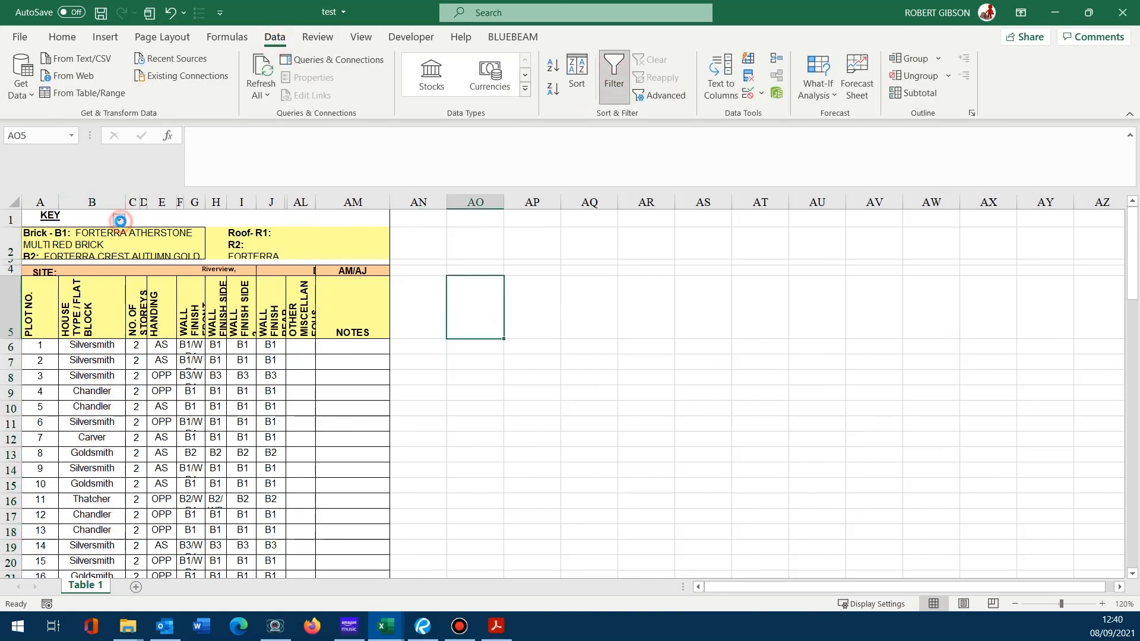
{"action": "left_click", "coordinate": [117, 219]}
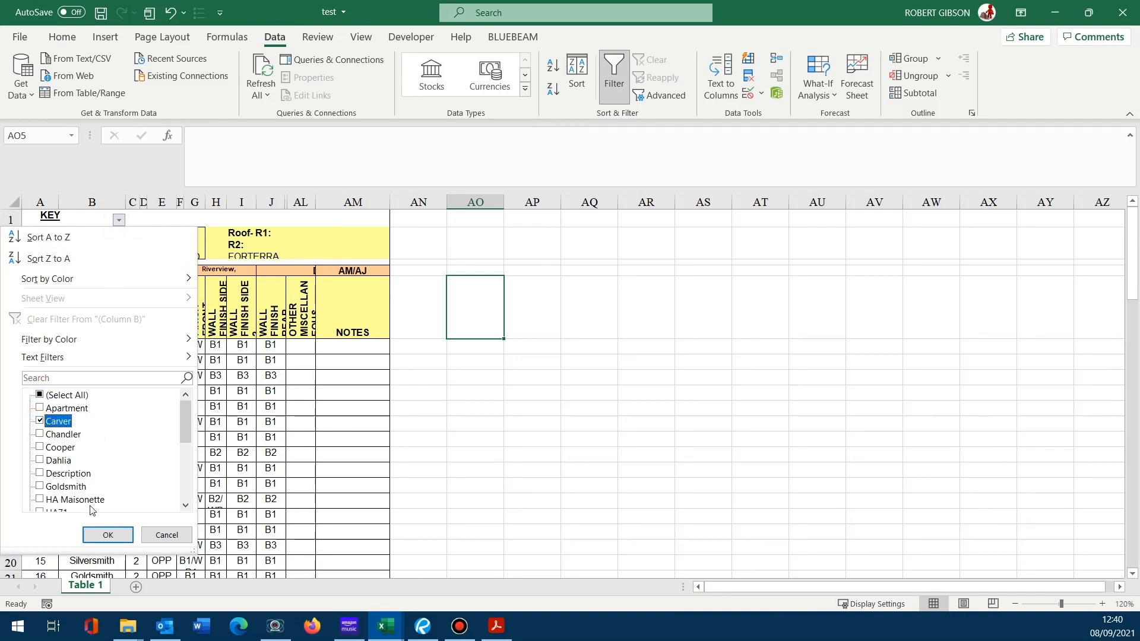
{"action": "left_click", "coordinate": [106, 534]}
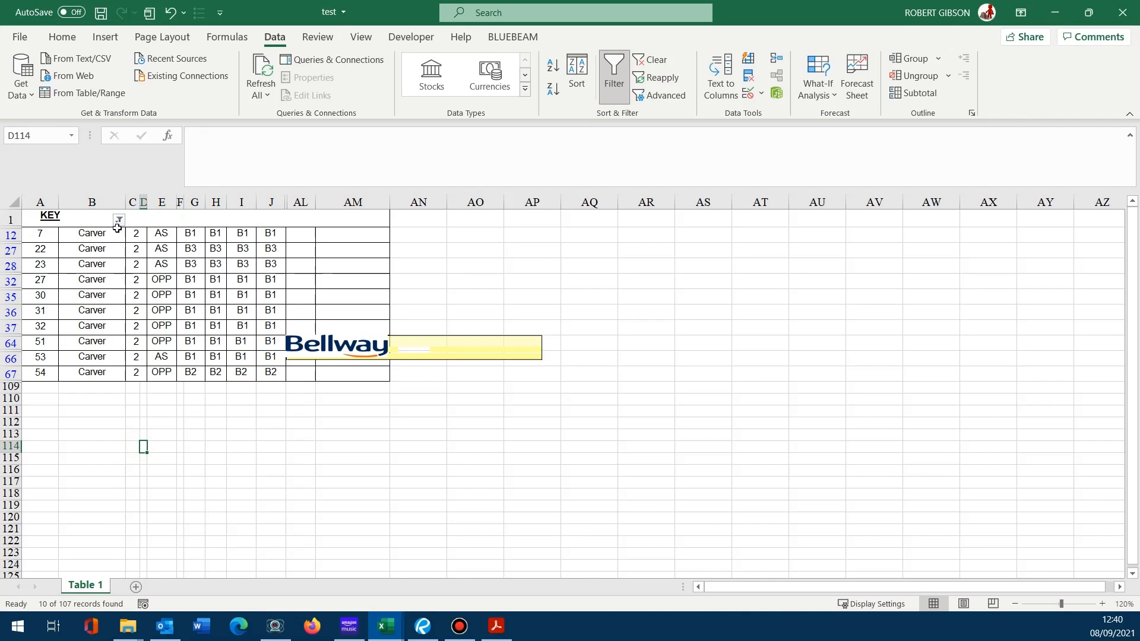
{"action": "left_click", "coordinate": [118, 219]}
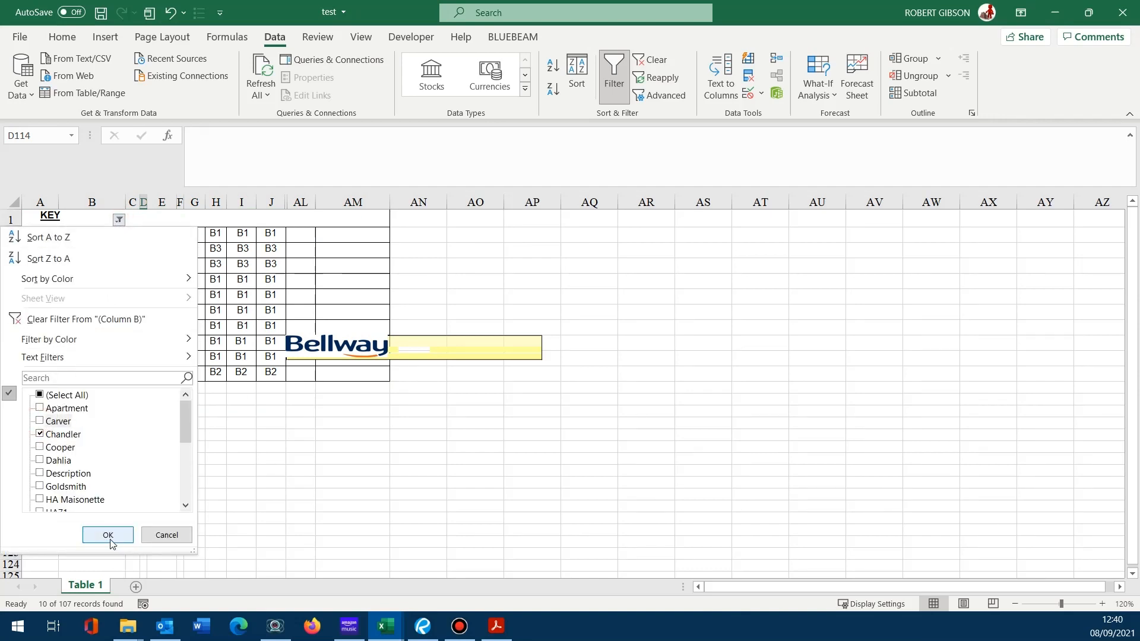
{"action": "left_click", "coordinate": [107, 535]}
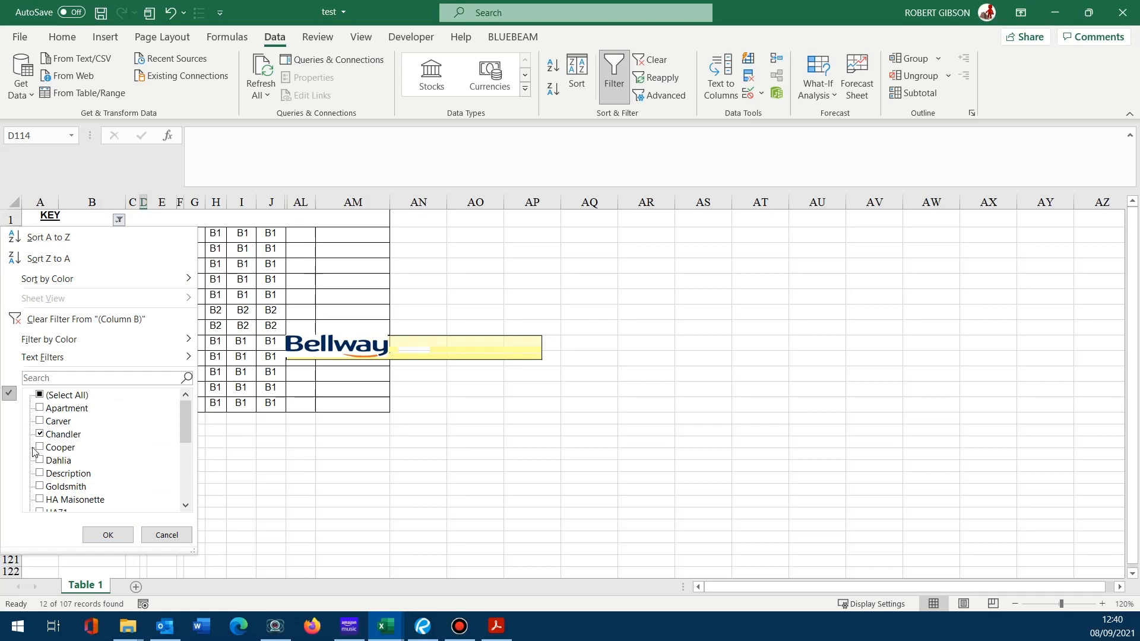
{"action": "left_click", "coordinate": [107, 534]}
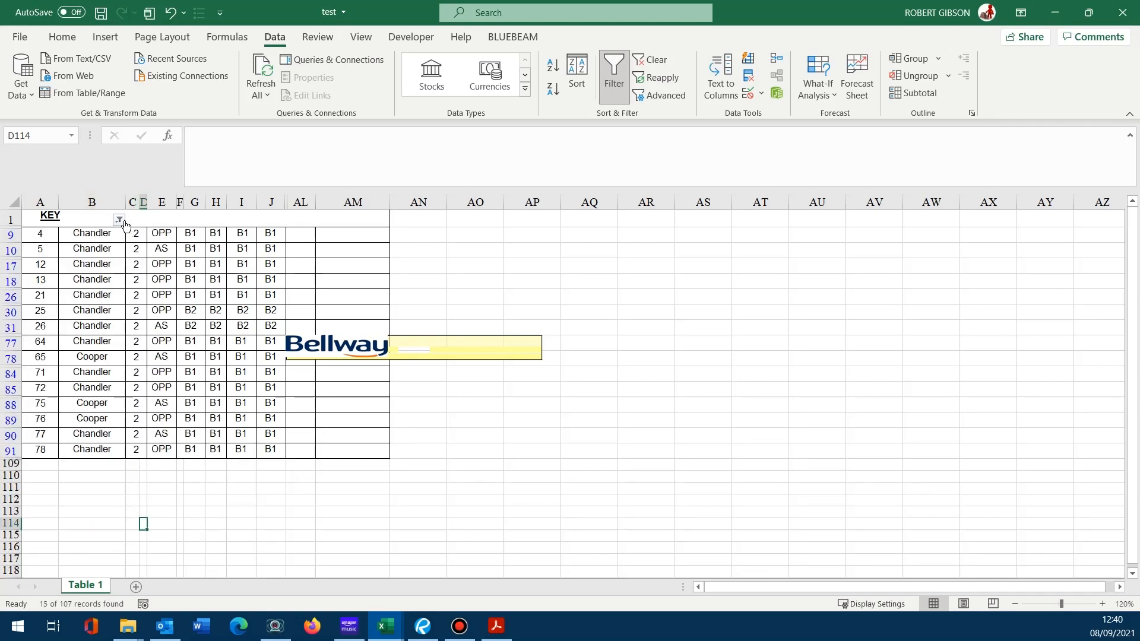
{"action": "left_click", "coordinate": [118, 219]}
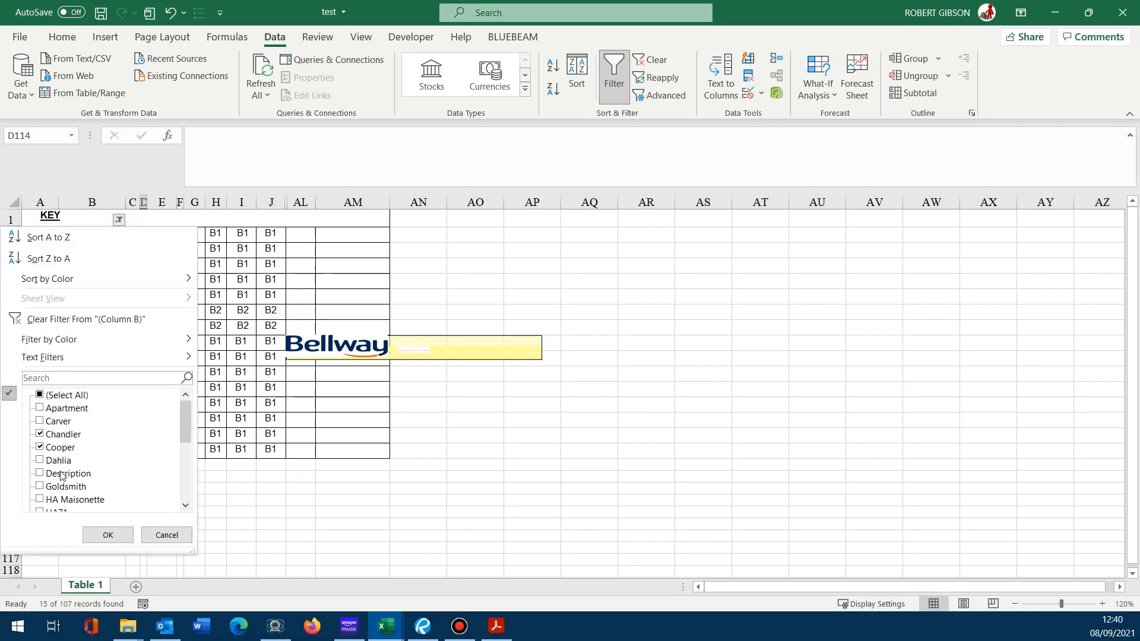
{"action": "scroll", "scroll_direction": "down", "scroll_amount": 3}
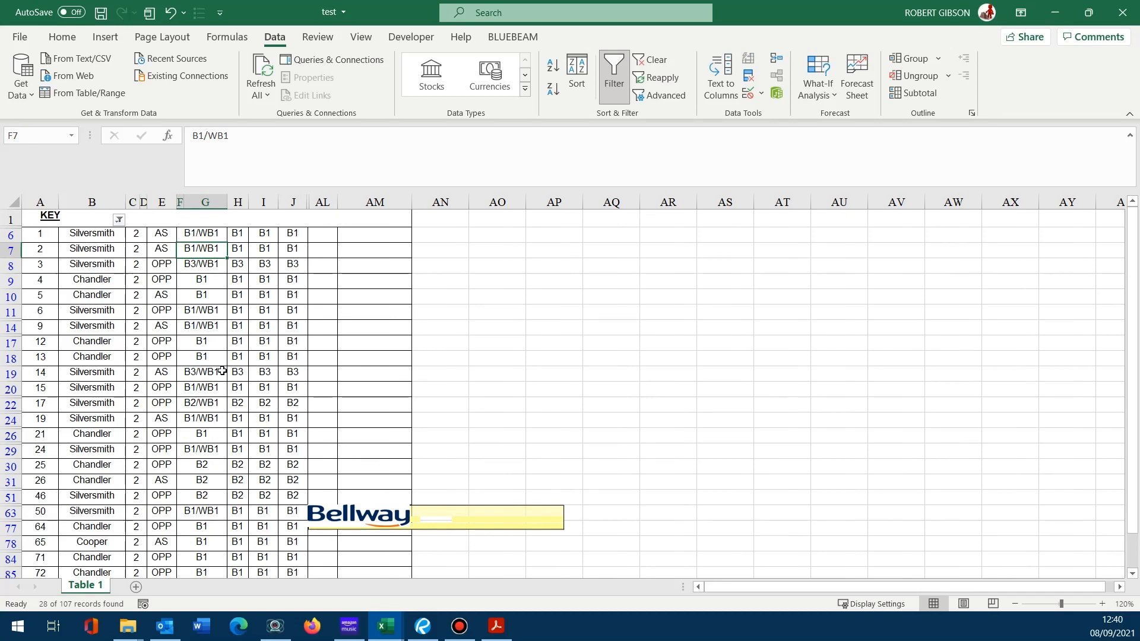
{"action": "left_click", "coordinate": [357, 514]}
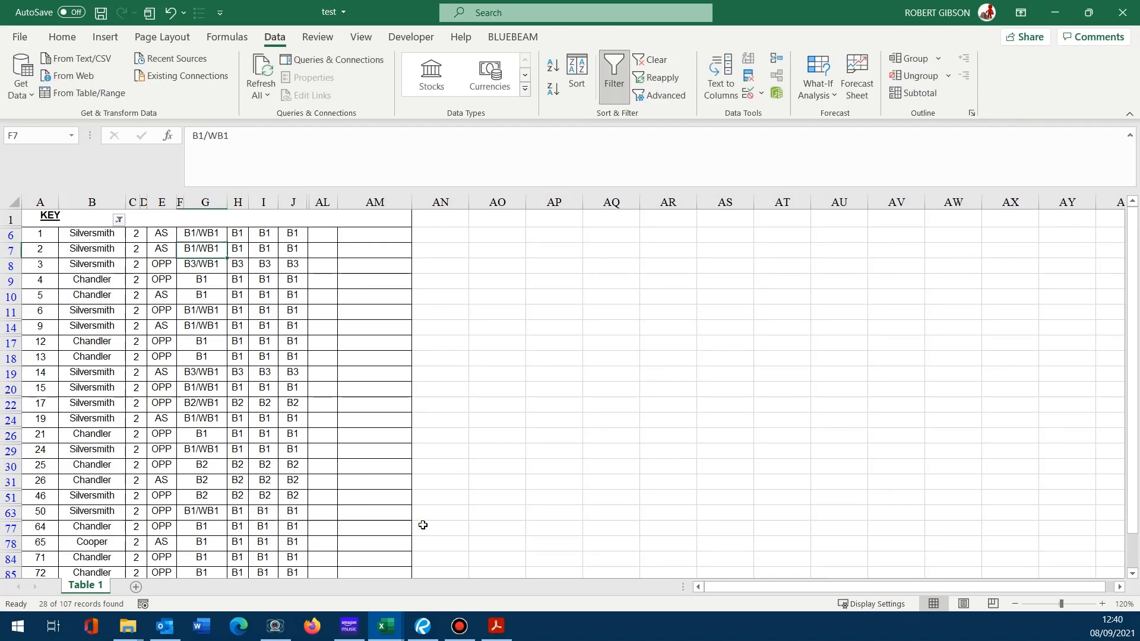
{"action": "mouse_move", "coordinate": [444, 449]}
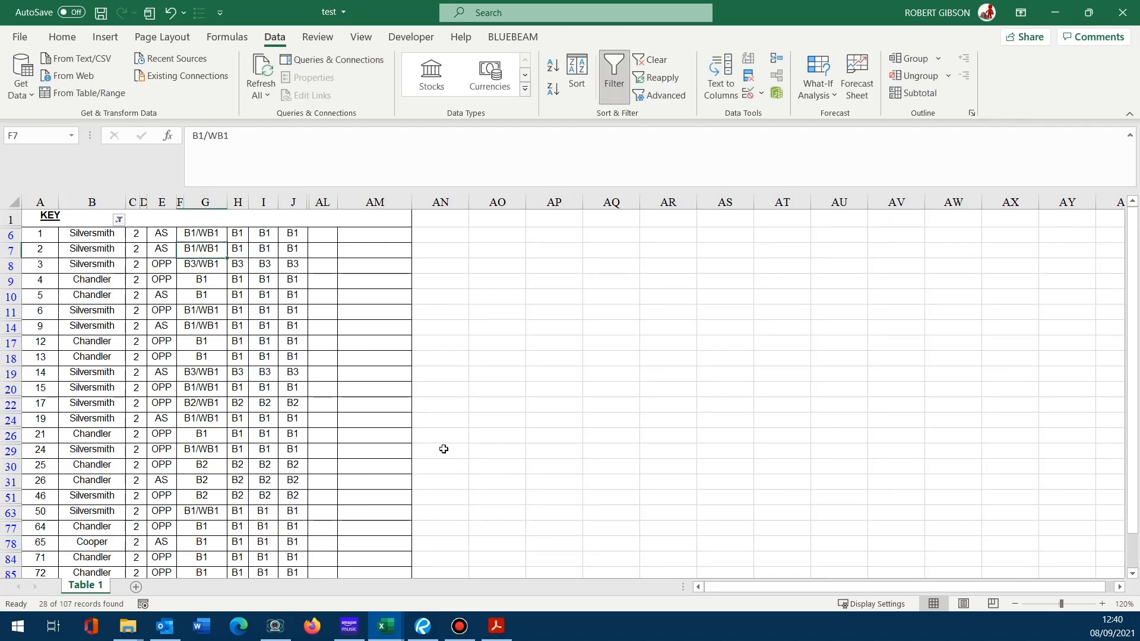
{"action": "mouse_move", "coordinate": [434, 447]}
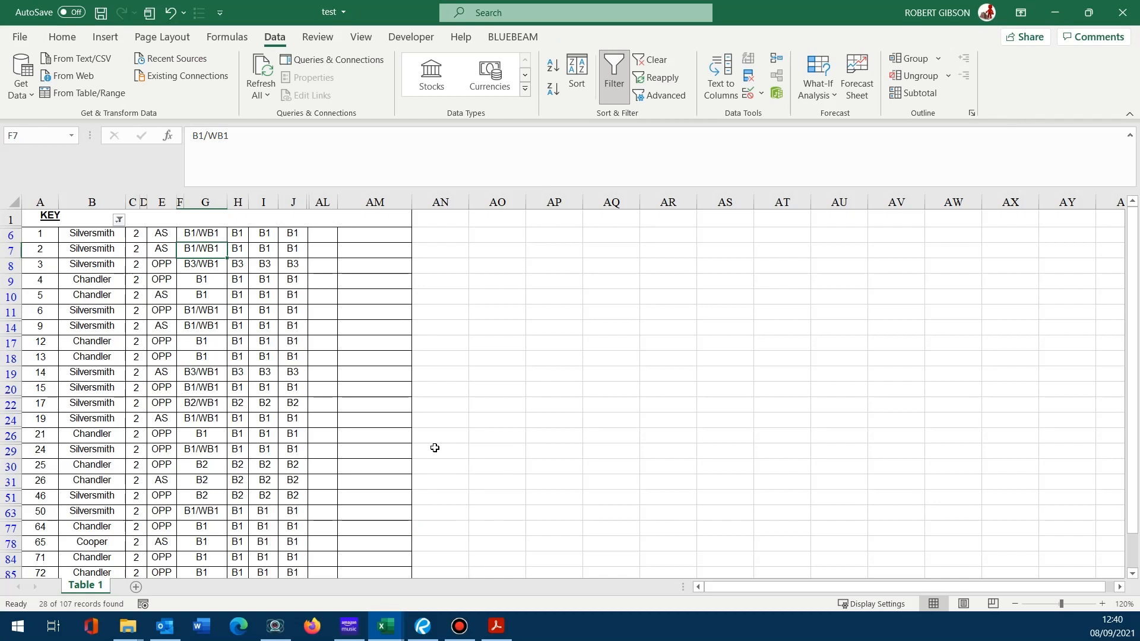
{"action": "mouse_move", "coordinate": [378, 461]}
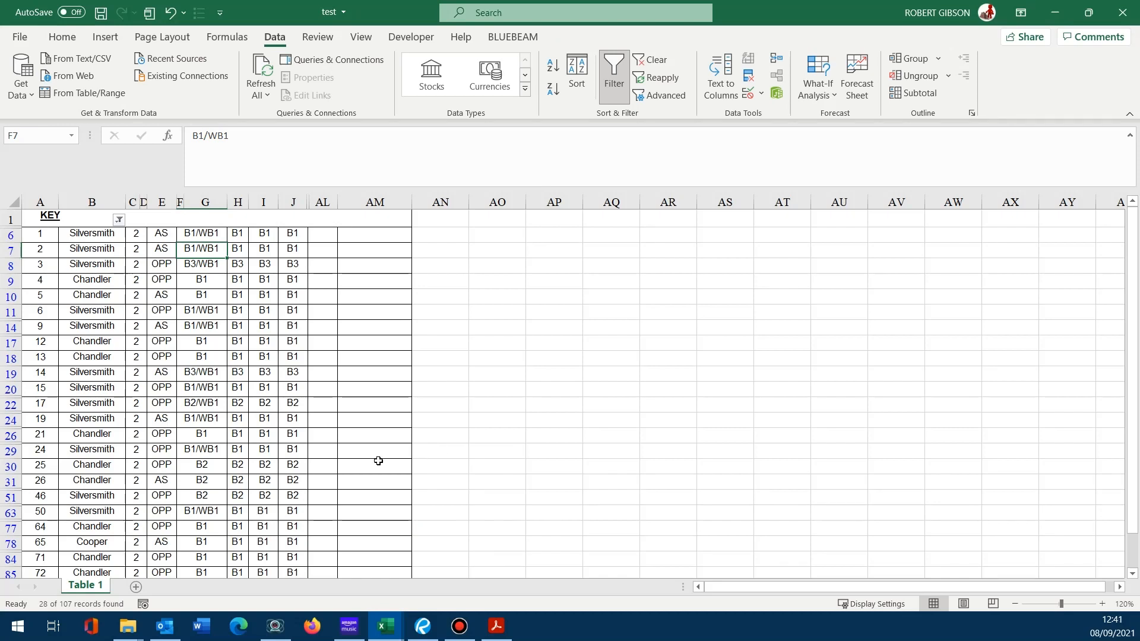
{"action": "mouse_move", "coordinate": [1033, 85]}
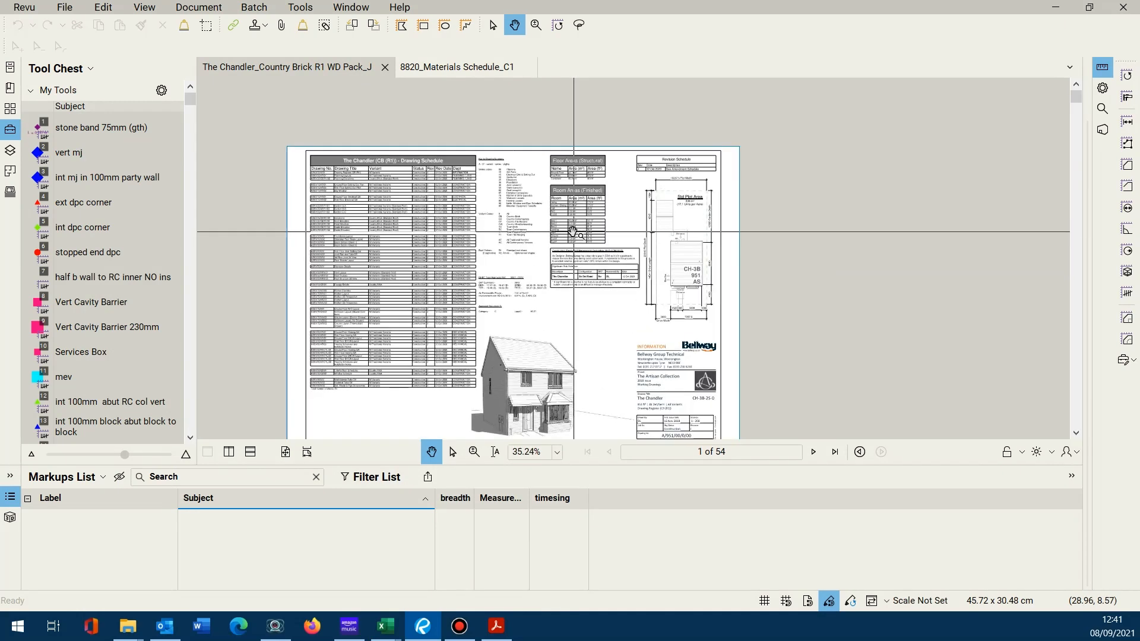
Page forward through the Chandler drawing pack to page 50, the Lintel Schedule
{"action": "scroll", "scroll_direction": "down", "scroll_amount": 3}
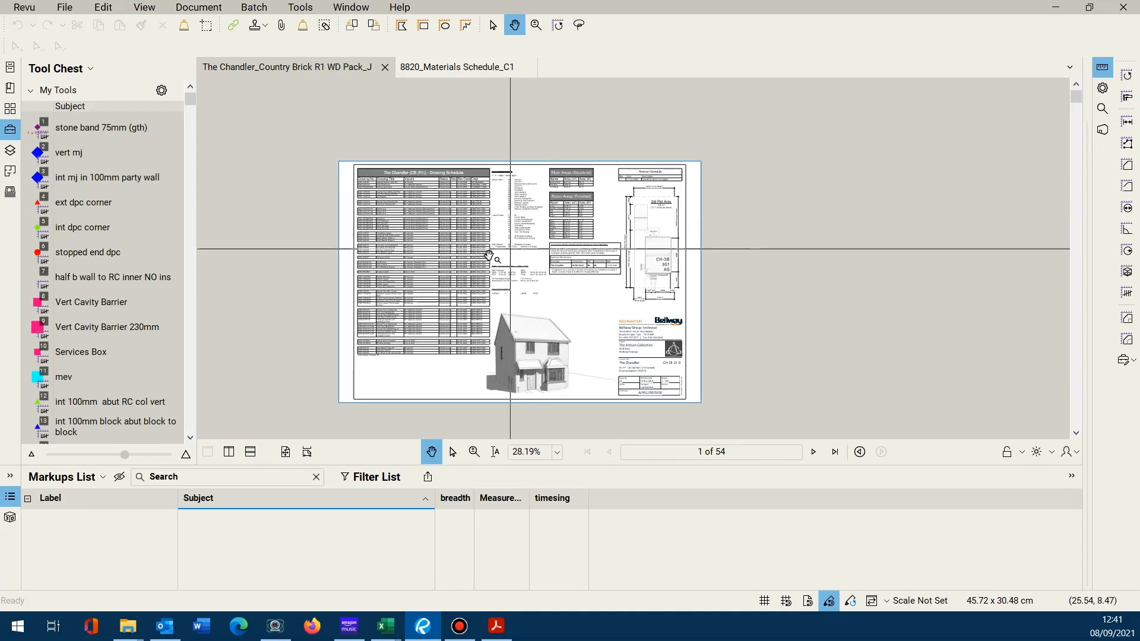
{"action": "left_click", "coordinate": [812, 451]}
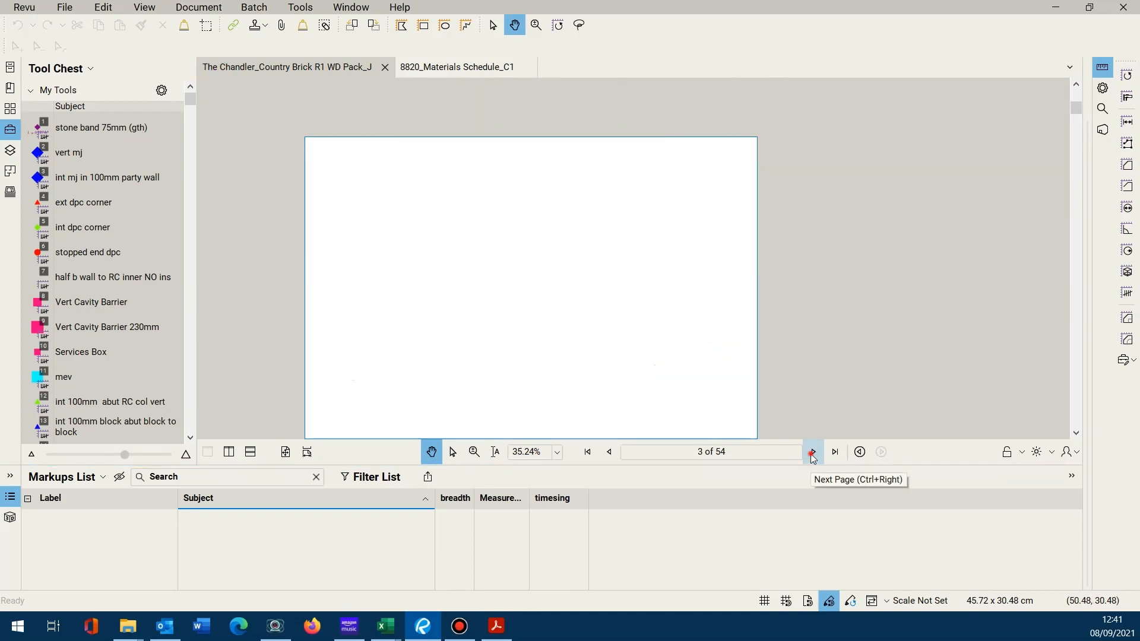
{"action": "left_click", "coordinate": [813, 451]}
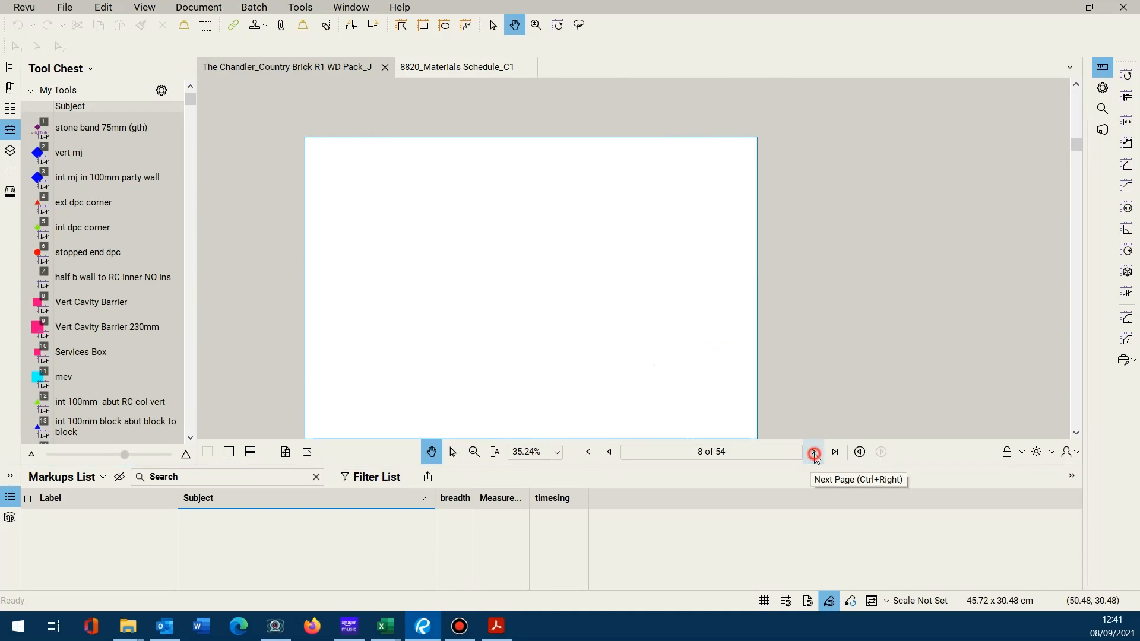
{"action": "left_click", "coordinate": [812, 451]}
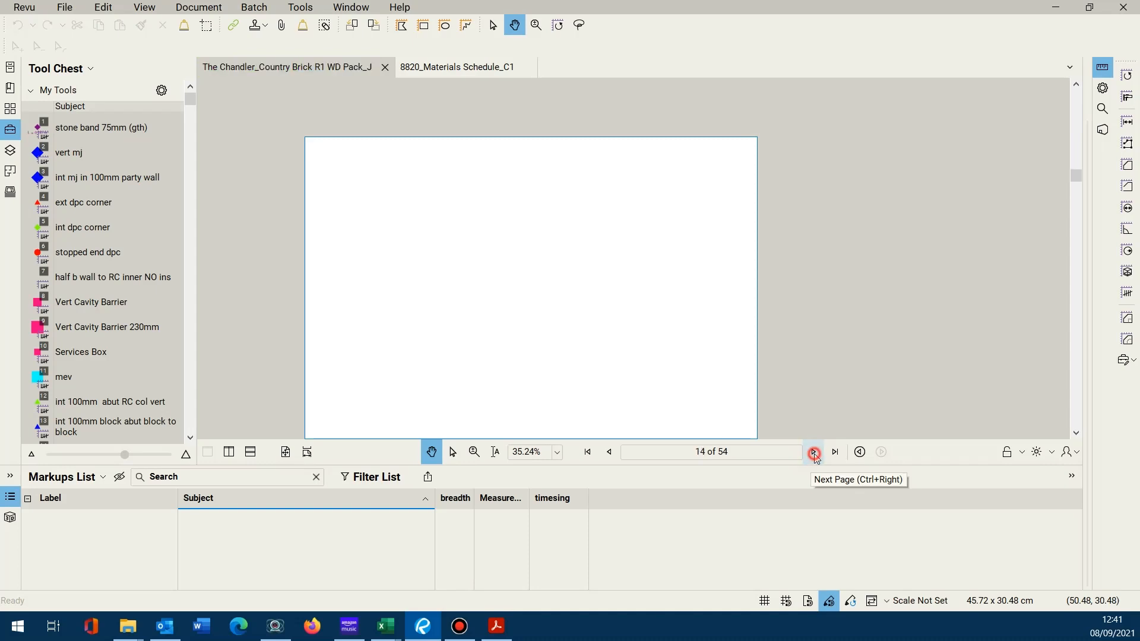
{"action": "left_click", "coordinate": [814, 451]}
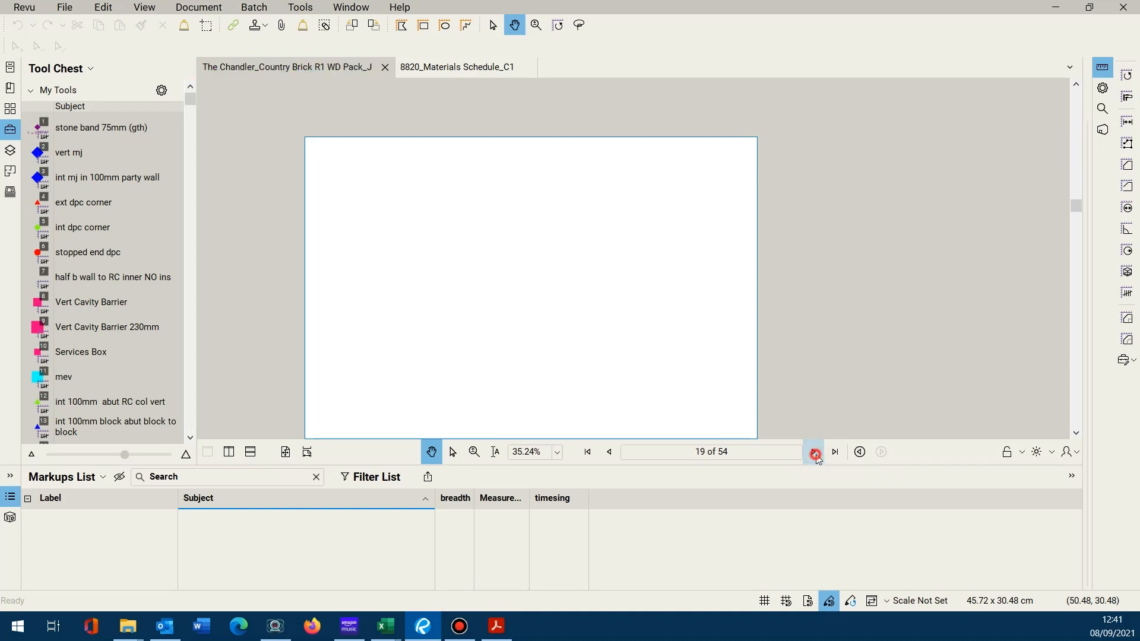
{"action": "left_click", "coordinate": [814, 451]}
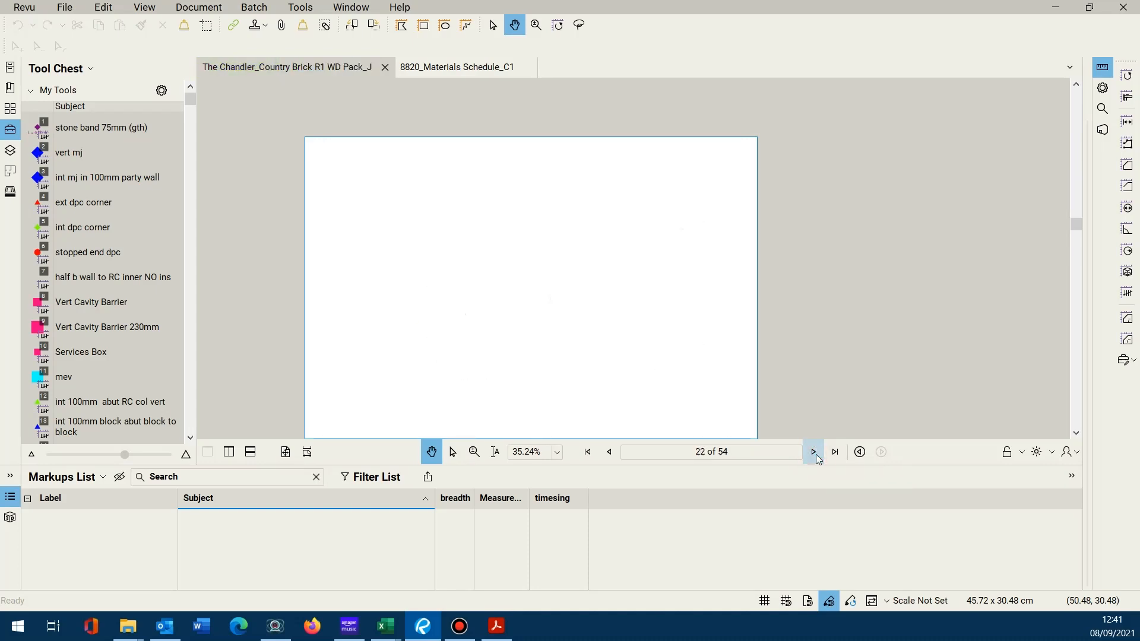
{"action": "left_click", "coordinate": [812, 451]}
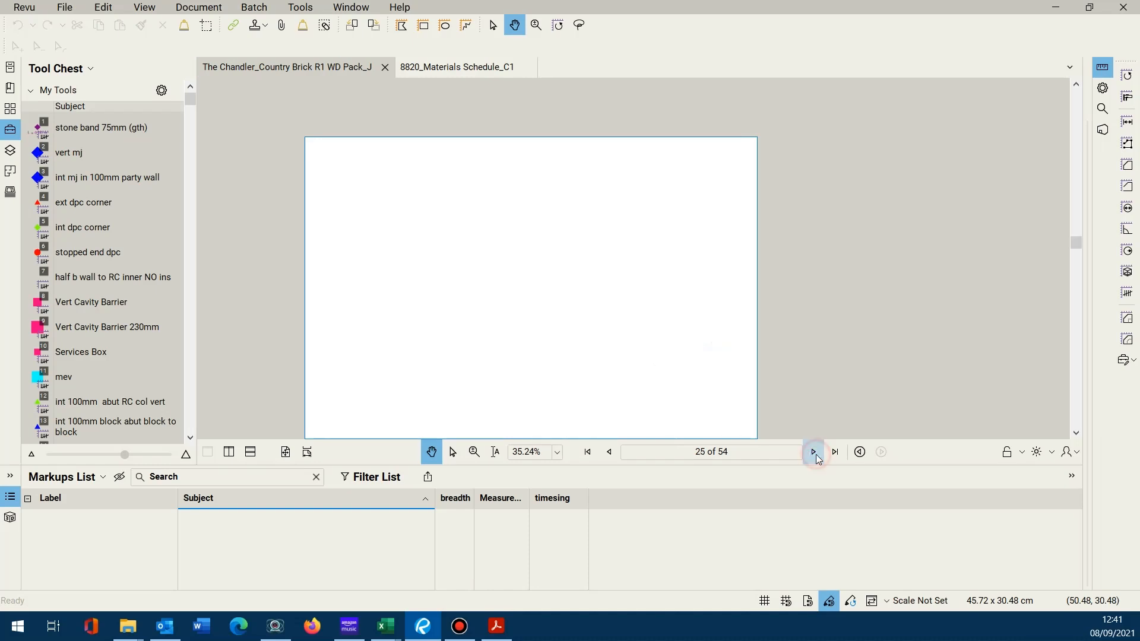
{"action": "left_click", "coordinate": [813, 451]}
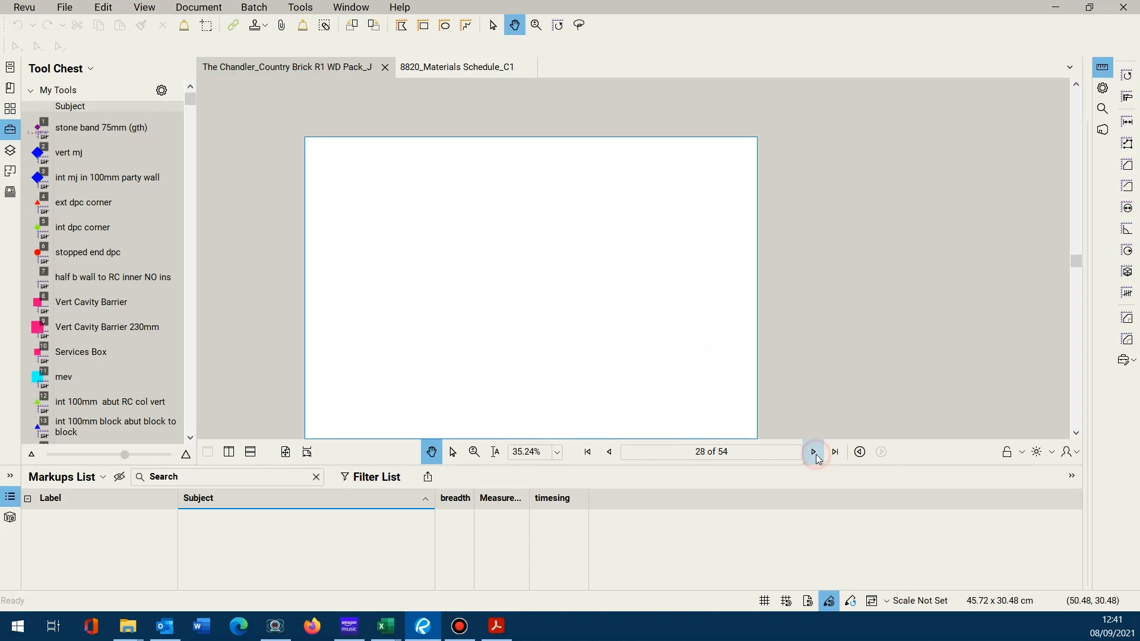
{"action": "left_click", "coordinate": [813, 451]}
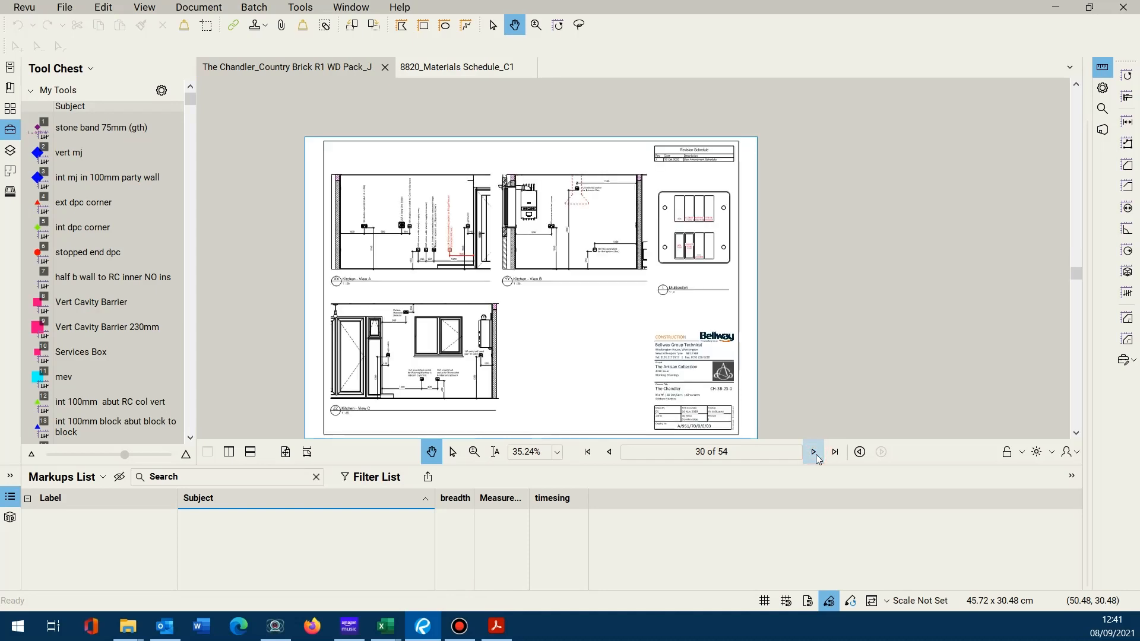
{"action": "left_click", "coordinate": [812, 451]}
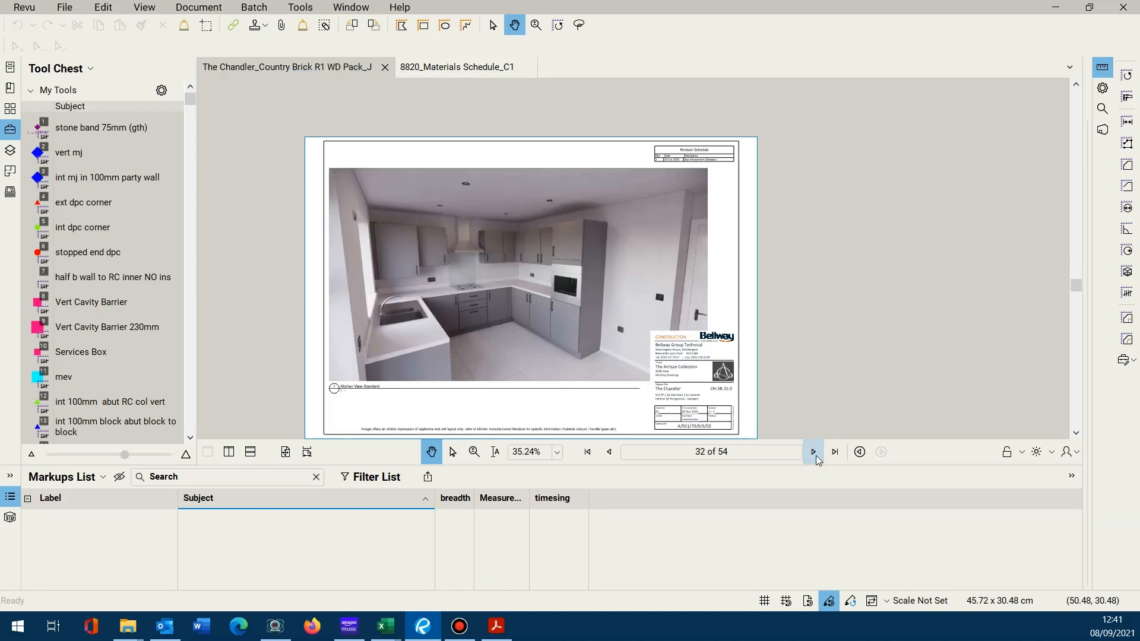
{"action": "left_click", "coordinate": [813, 451]}
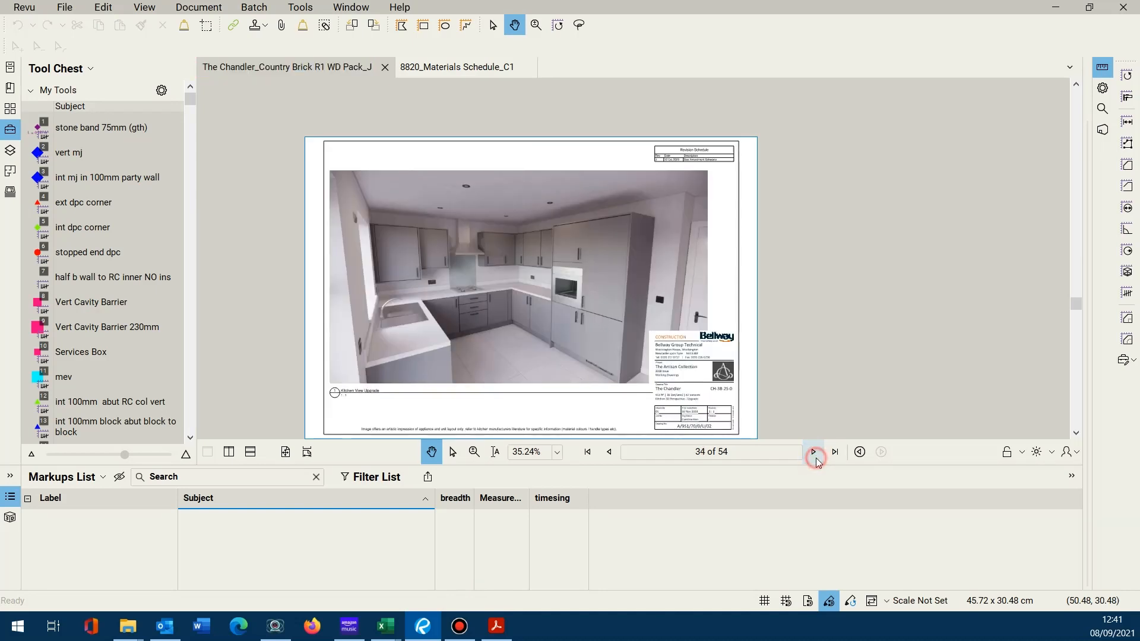
{"action": "left_click", "coordinate": [813, 451]}
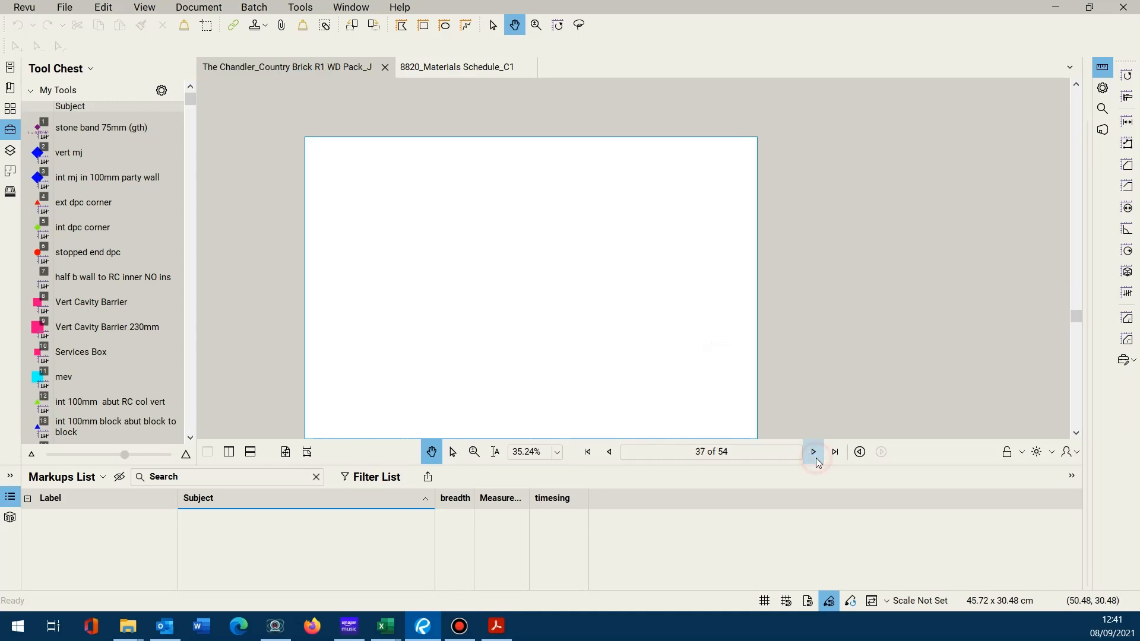
{"action": "left_click", "coordinate": [812, 451]}
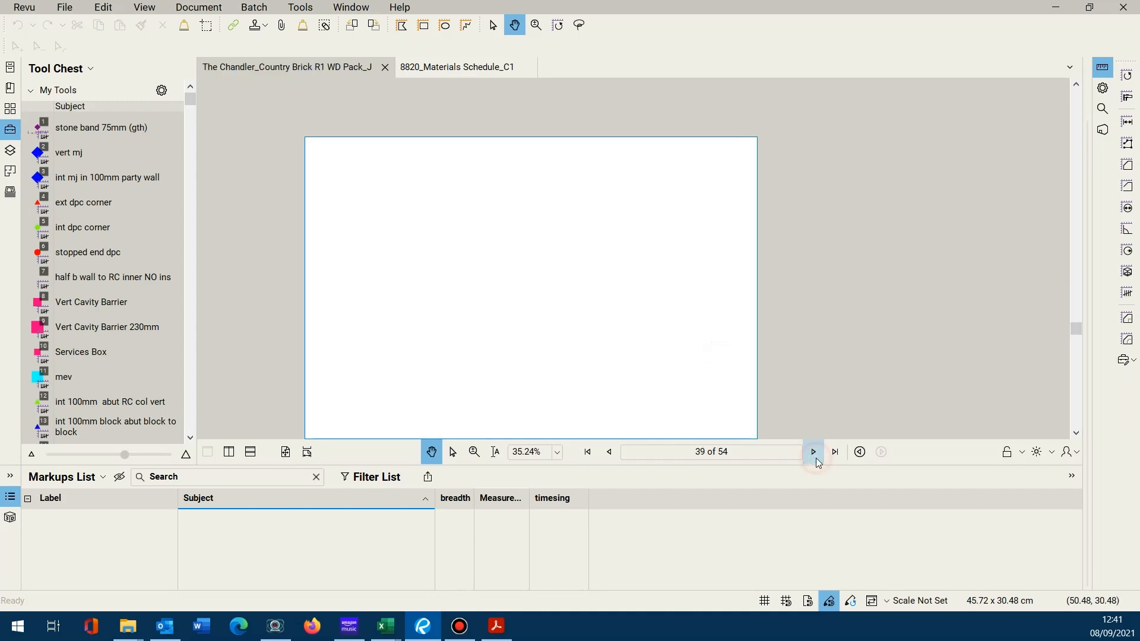
{"action": "left_click", "coordinate": [812, 451]}
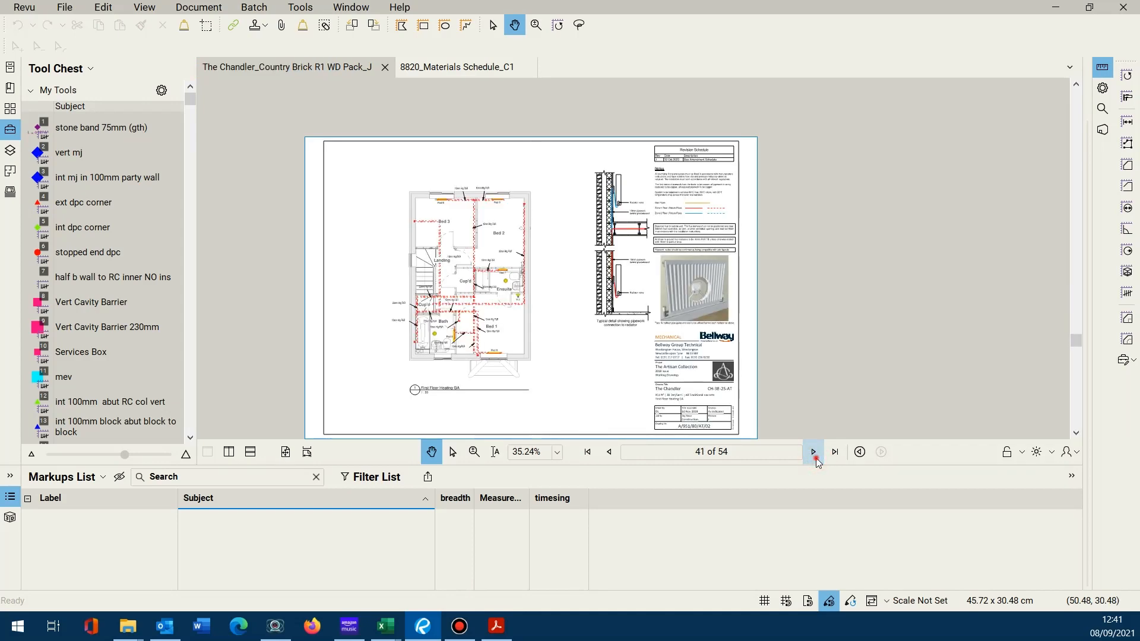
{"action": "left_click", "coordinate": [812, 451]}
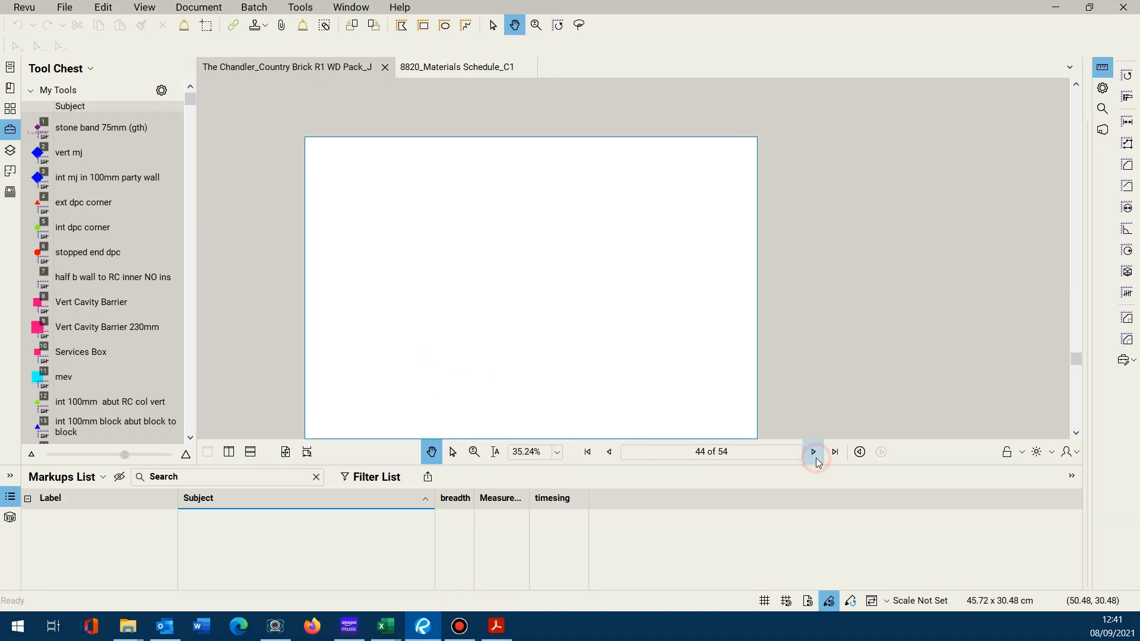
{"action": "left_click", "coordinate": [812, 451]}
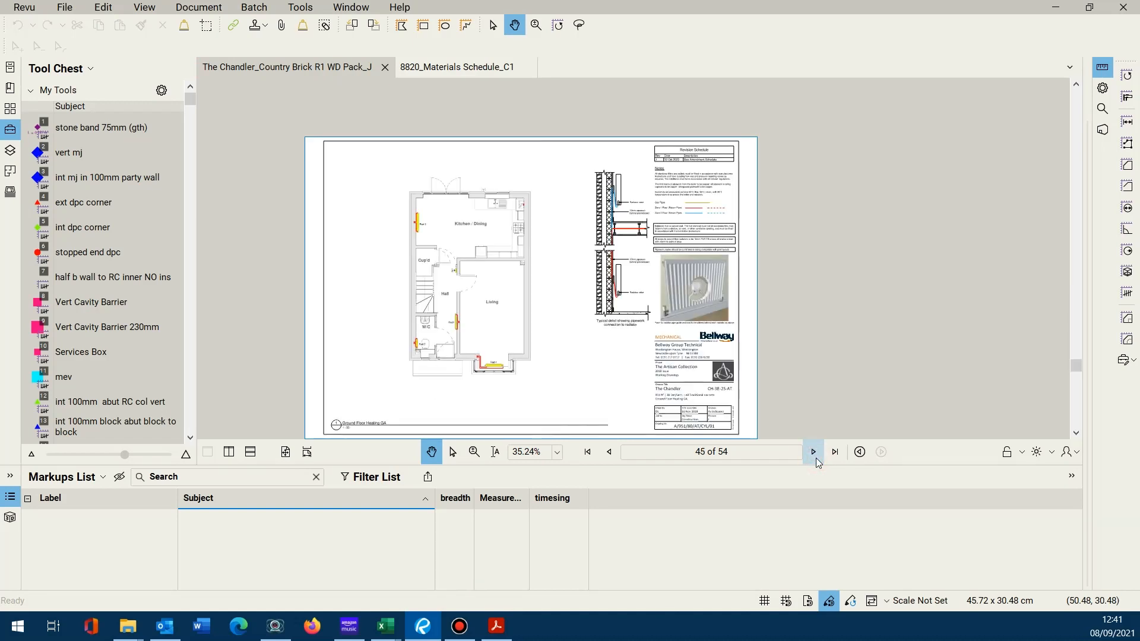
{"action": "left_click", "coordinate": [812, 451]}
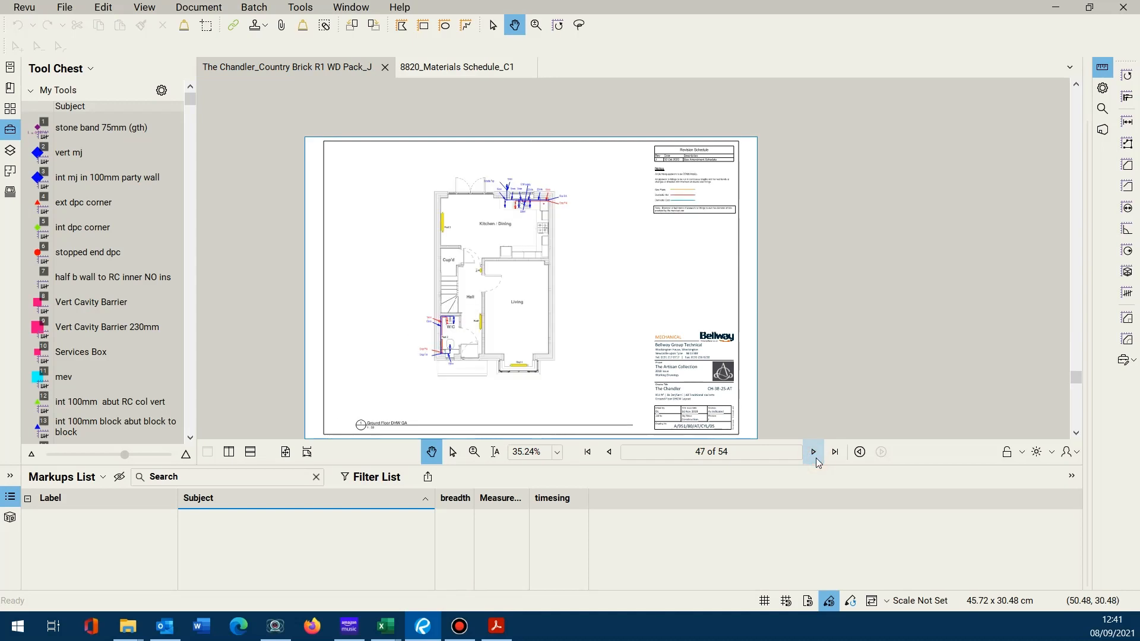
{"action": "left_click", "coordinate": [812, 451]}
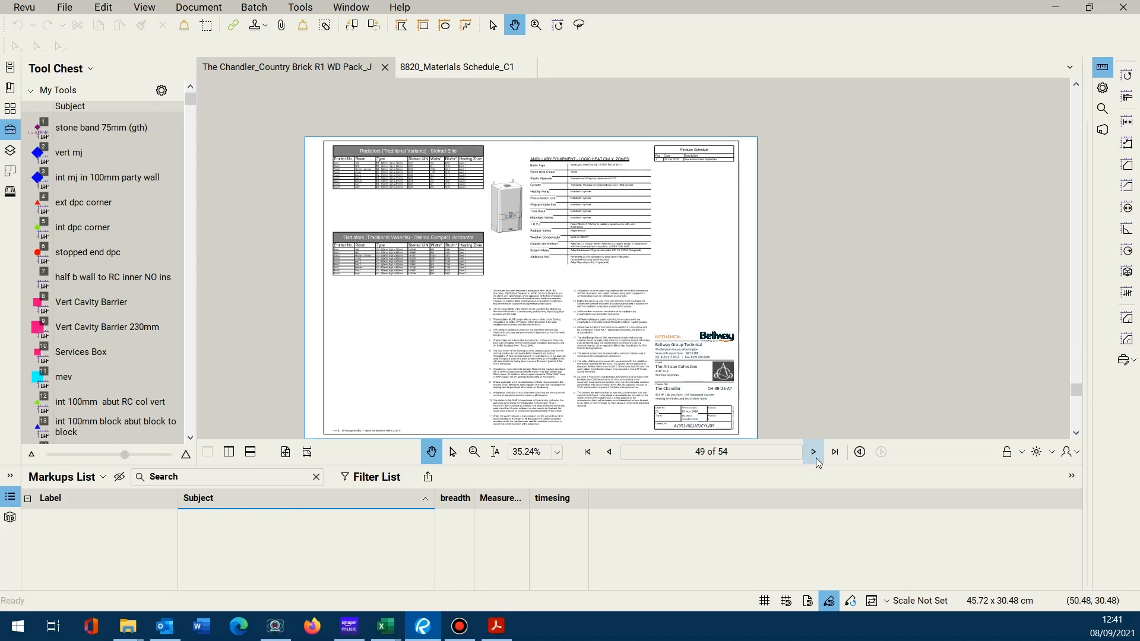
{"action": "mouse_move", "coordinate": [813, 451]}
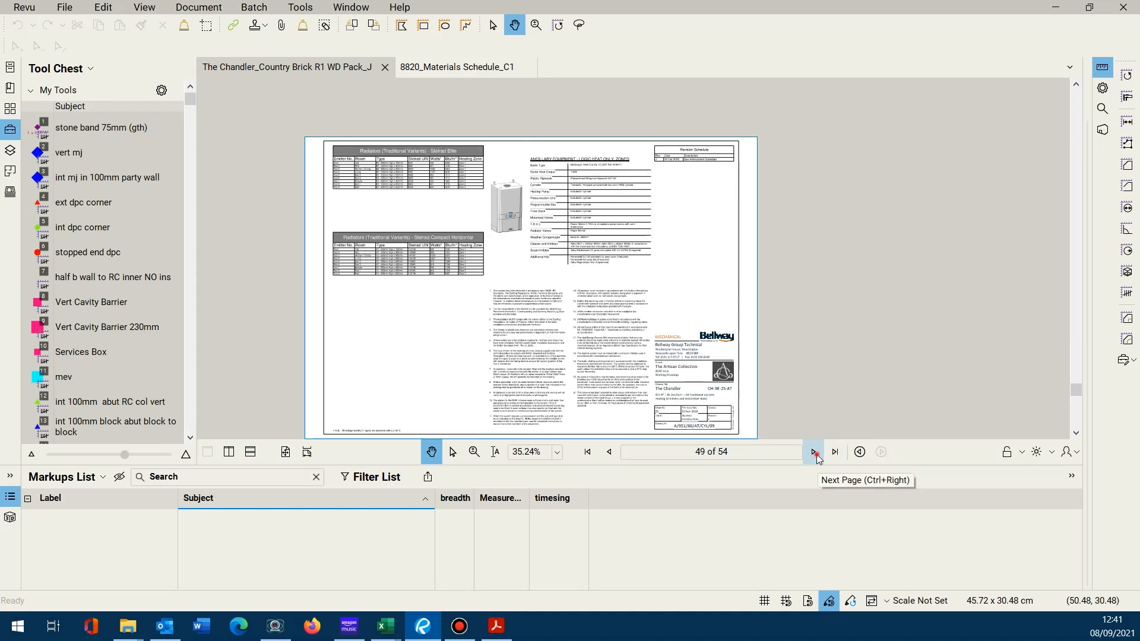
{"action": "left_click", "coordinate": [812, 451]}
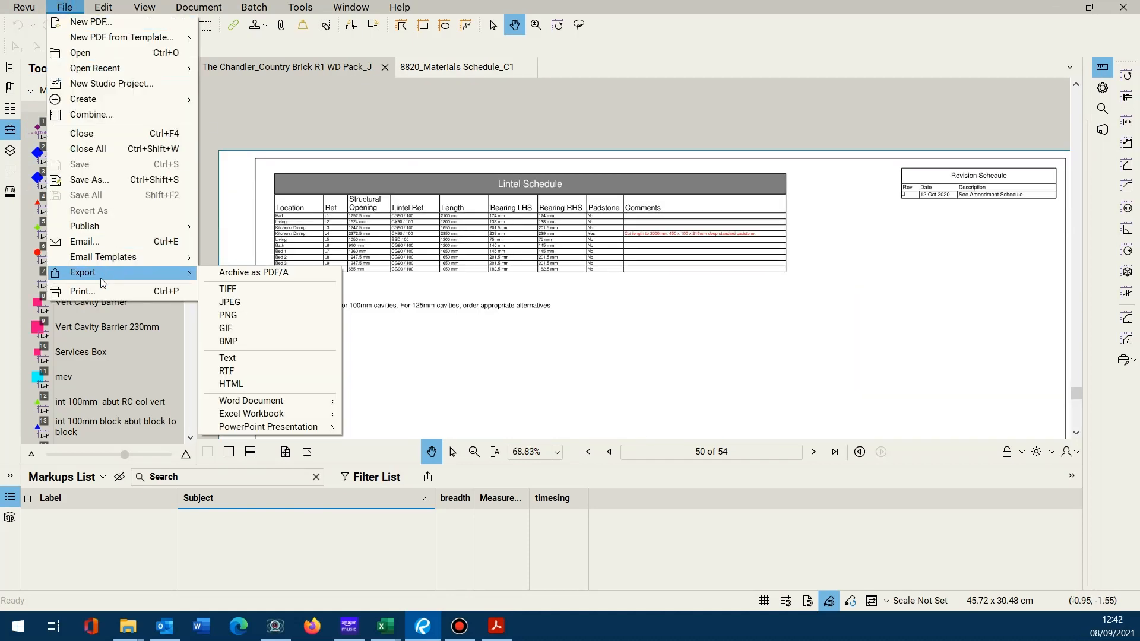
{"action": "mouse_move", "coordinate": [251, 414]}
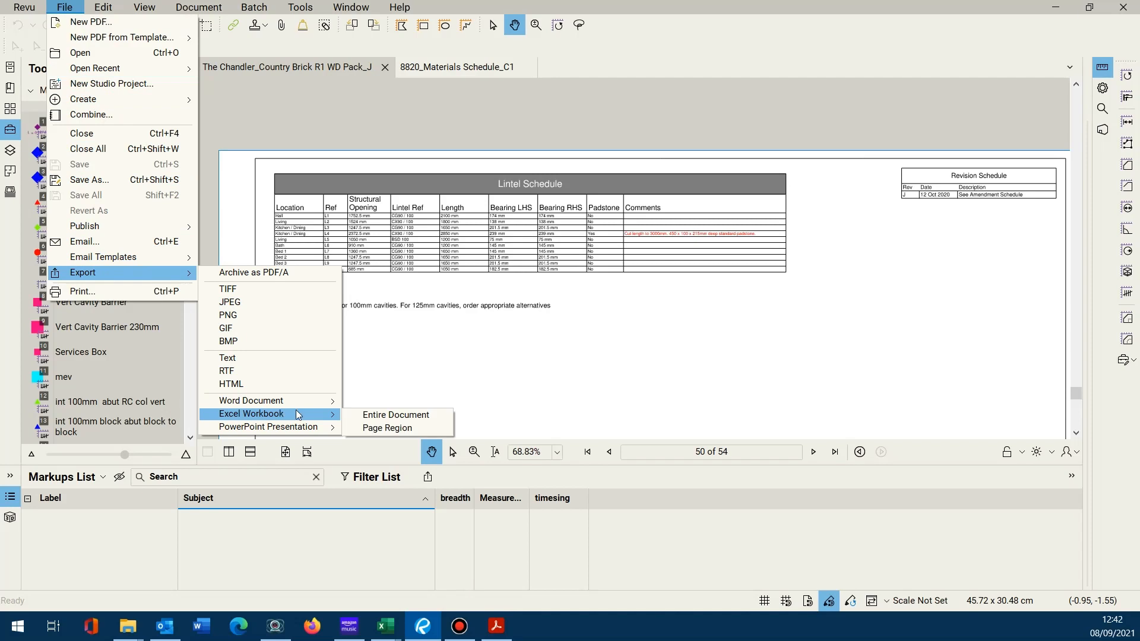
Pick Excel Workbook > Page Region to export the lintel schedule page
{"action": "left_click", "coordinate": [387, 427]}
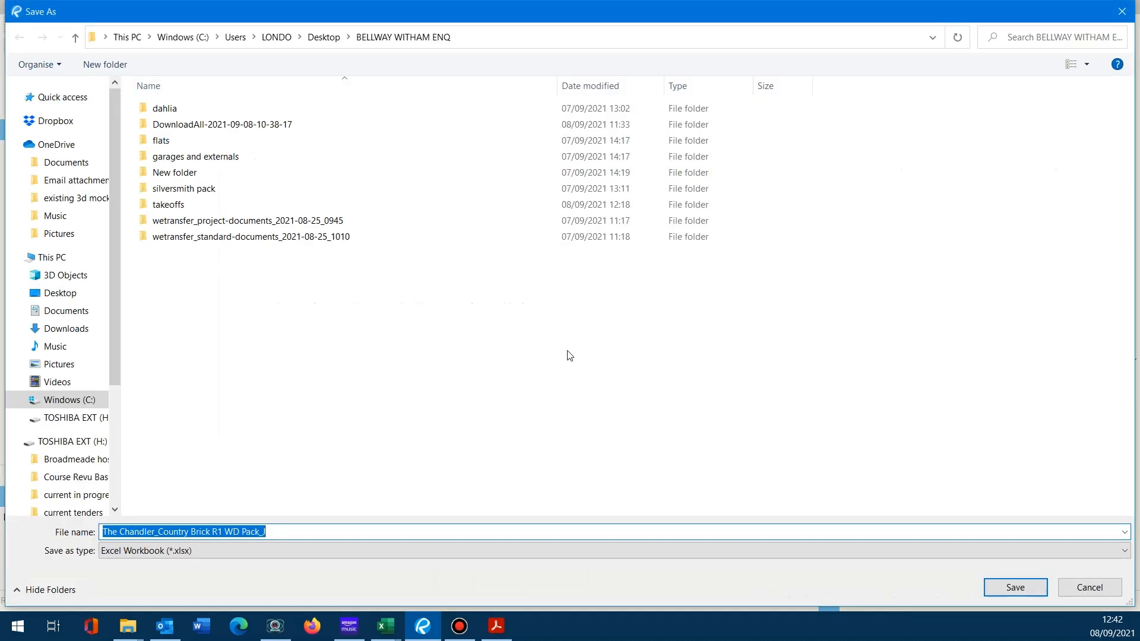
Save the export as 'lintel schedule cooper' (.xlsx) in the BELLWAY WITHAM ENQ folder
{"action": "type", "text": "linetl"}
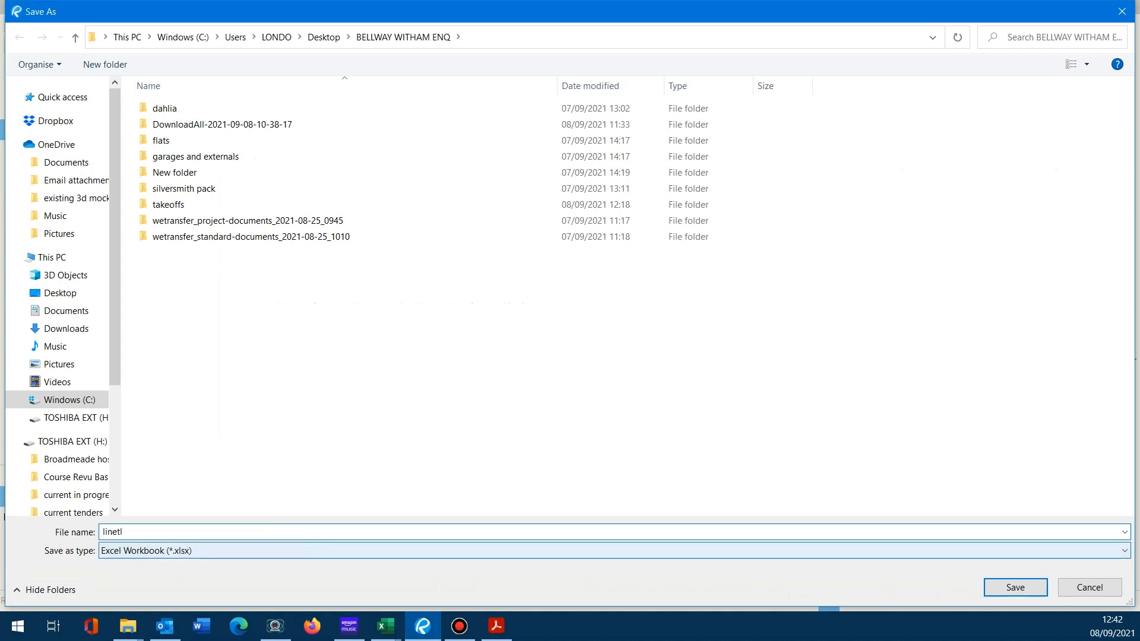
{"action": "key", "text": "Backspace"}
{"action": "type", "text": "tel schedule"}
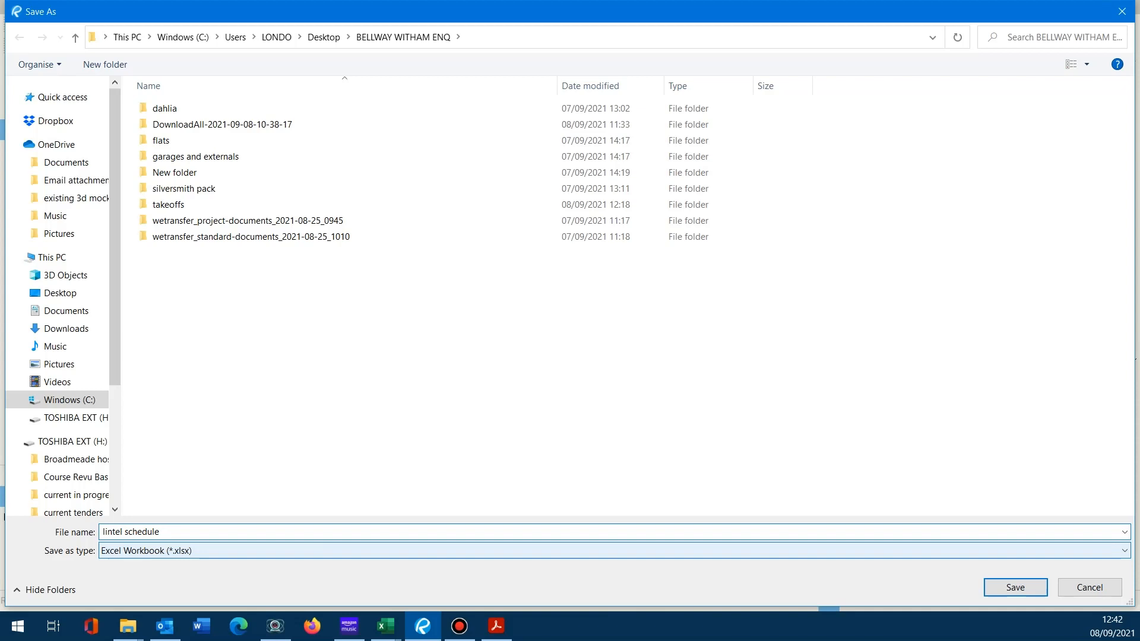
{"action": "type", "text": "cooper"}
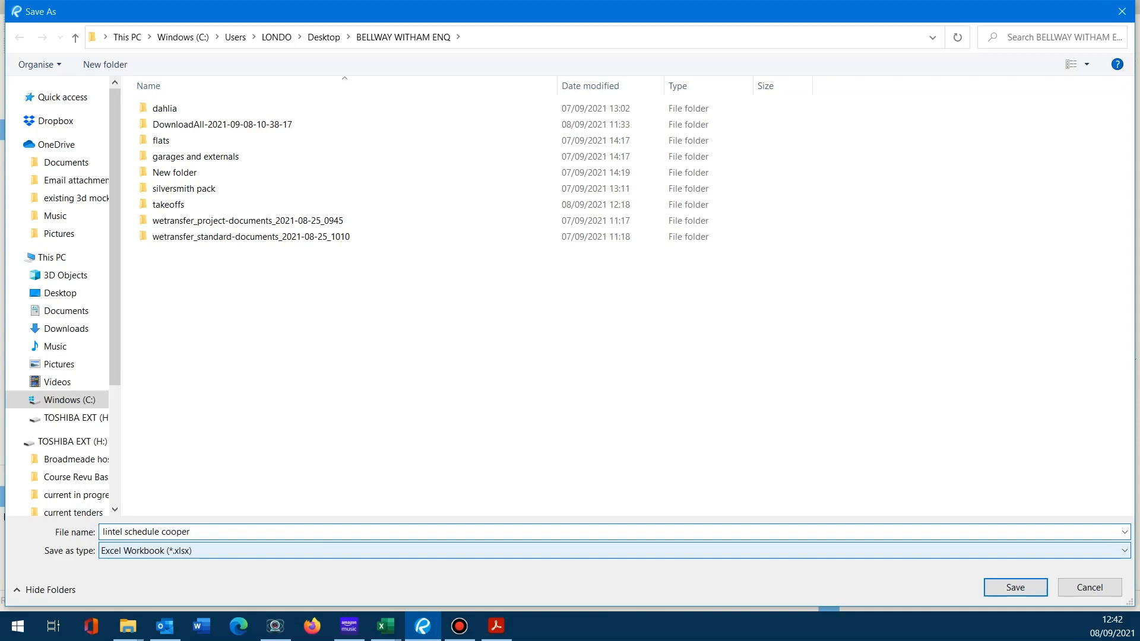
{"action": "left_click", "coordinate": [59, 292]}
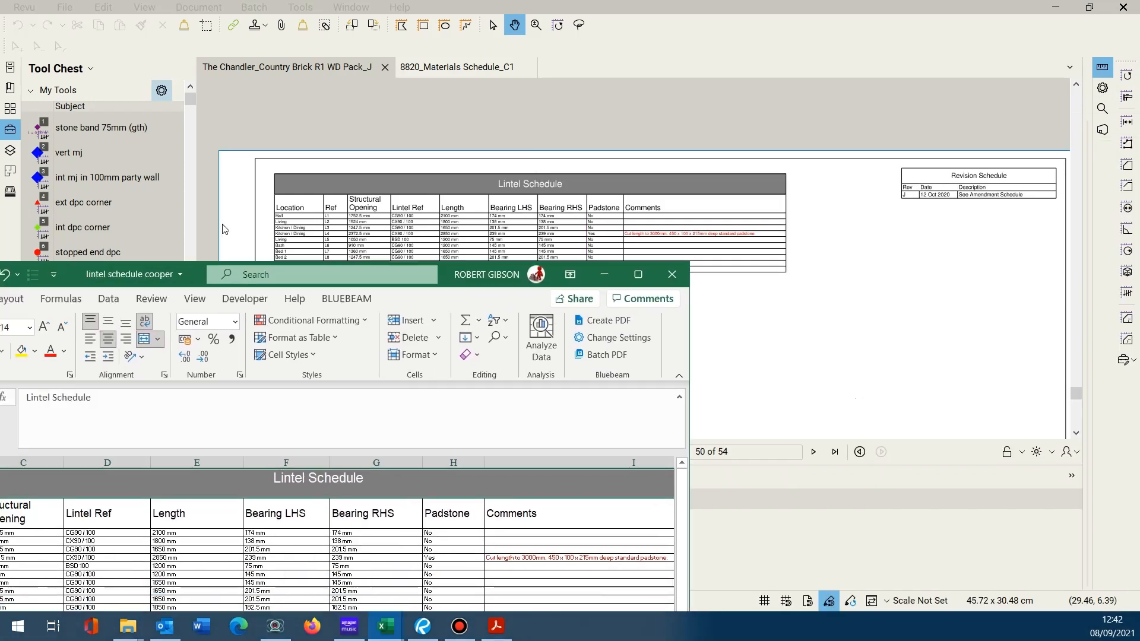
Maximize the 'lintel schedule cooper' Excel window to show lintels L1 to L10
{"action": "left_click", "coordinate": [636, 274]}
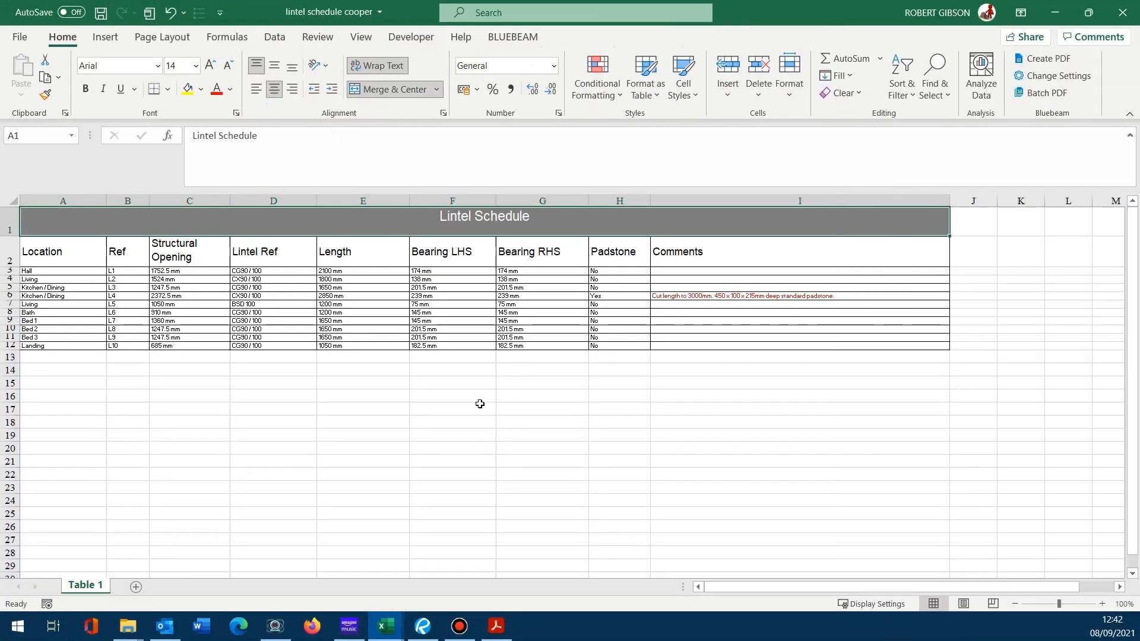
{"action": "mouse_move", "coordinate": [479, 404]}
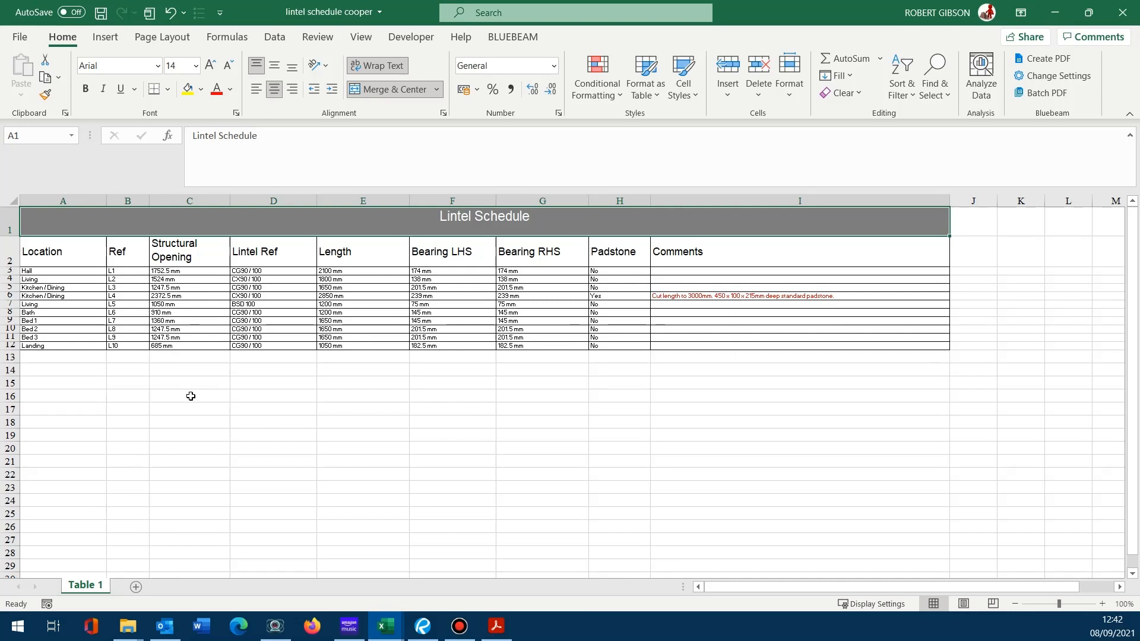
{"action": "mouse_move", "coordinate": [190, 272]}
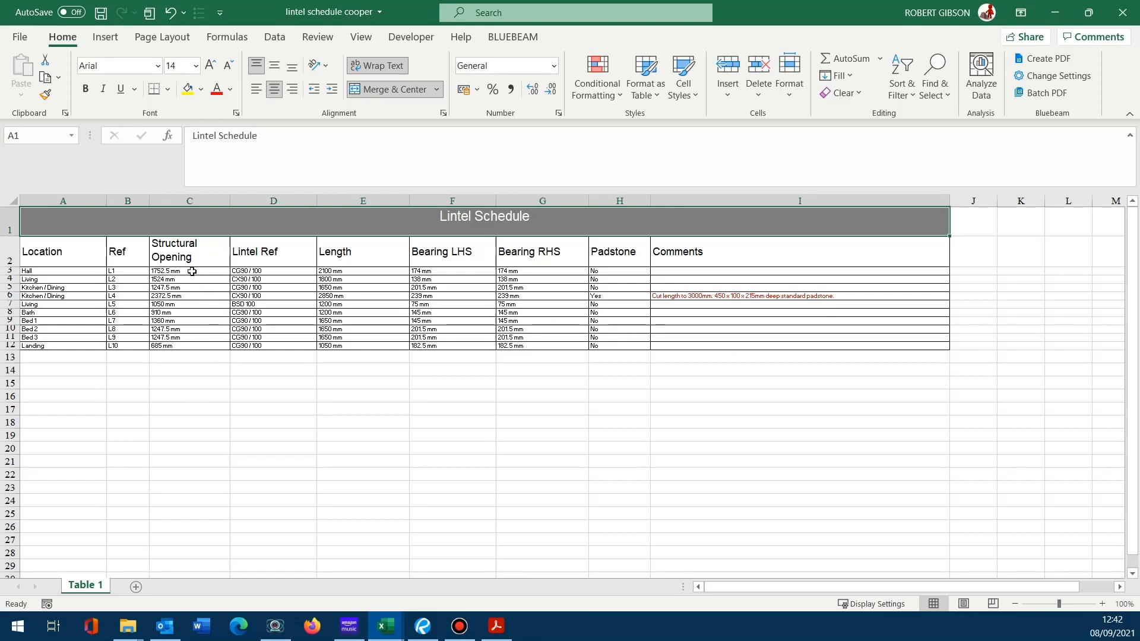
{"action": "mouse_move", "coordinate": [359, 393]}
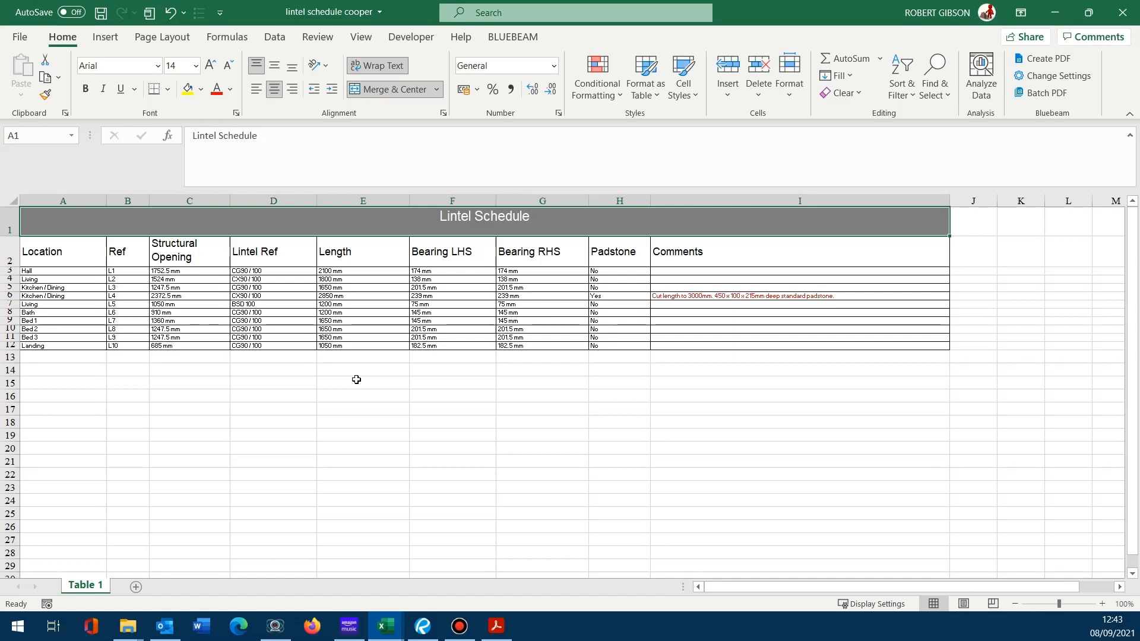
{"action": "mouse_move", "coordinate": [349, 387]}
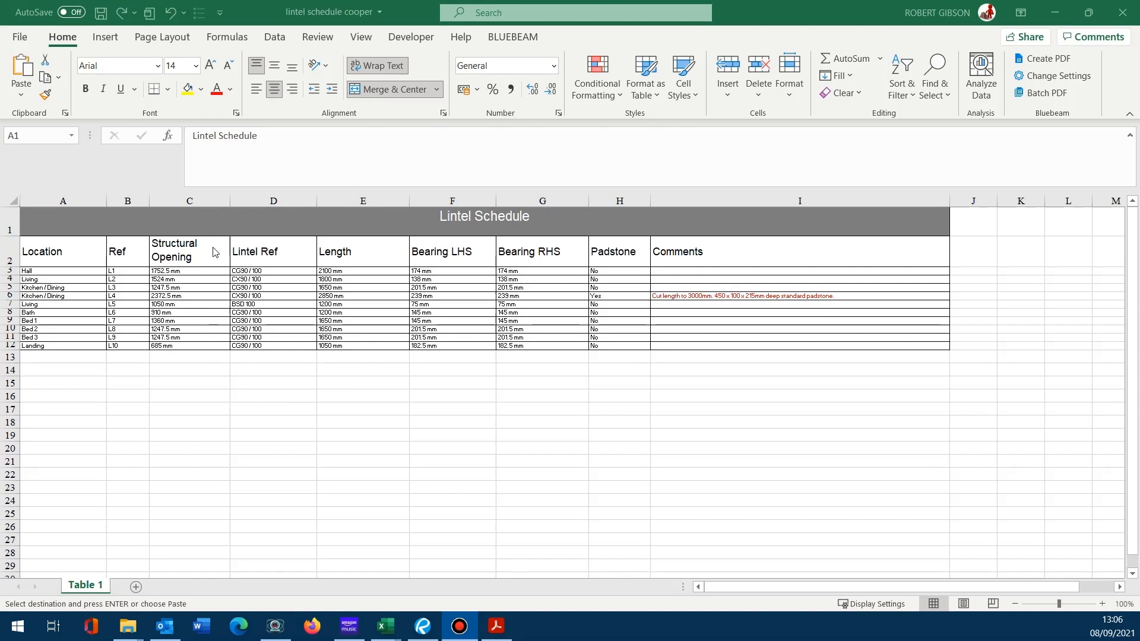
Strip ' mm' so Hall's opening reads 1752.5, and insert a blank column D
{"action": "left_click", "coordinate": [177, 265]}
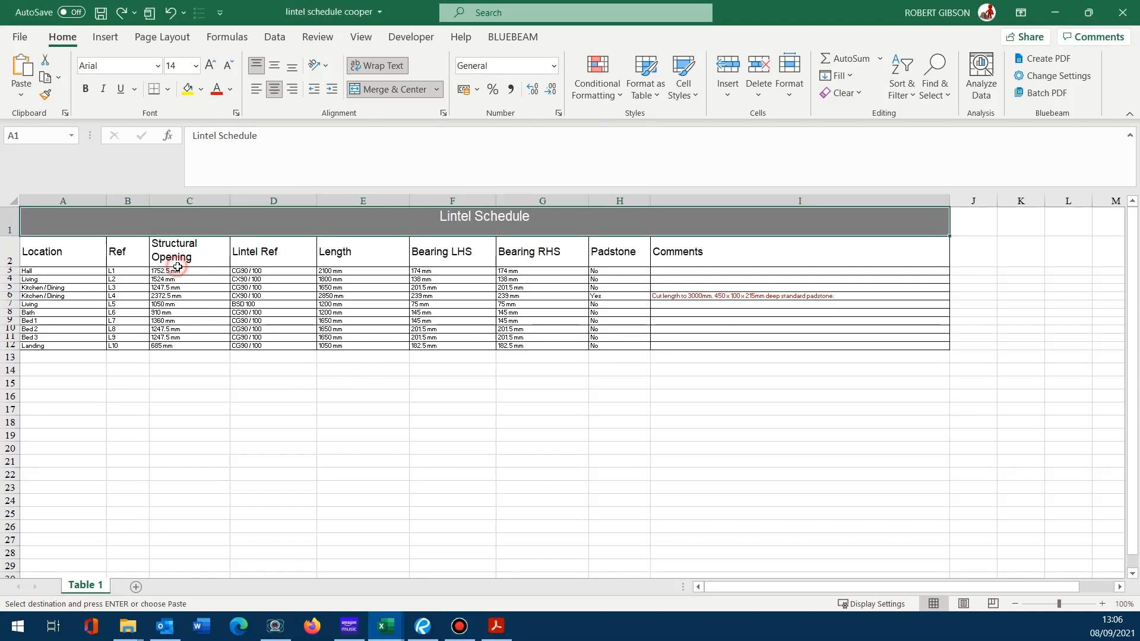
{"action": "double_click", "coordinate": [173, 271]}
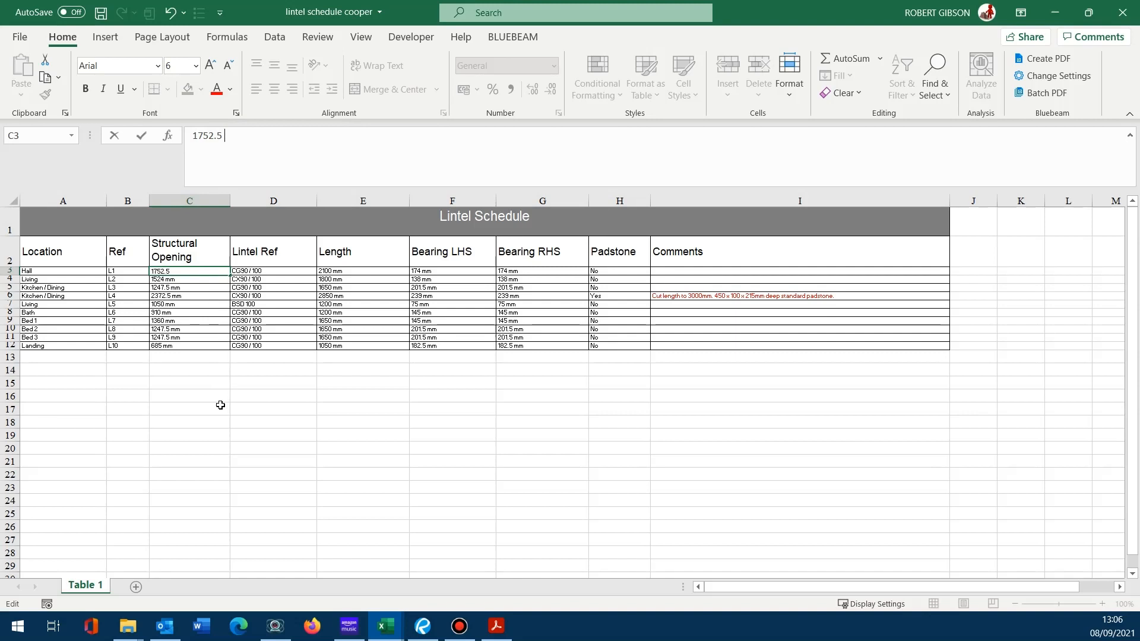
{"action": "mouse_move", "coordinate": [221, 408]}
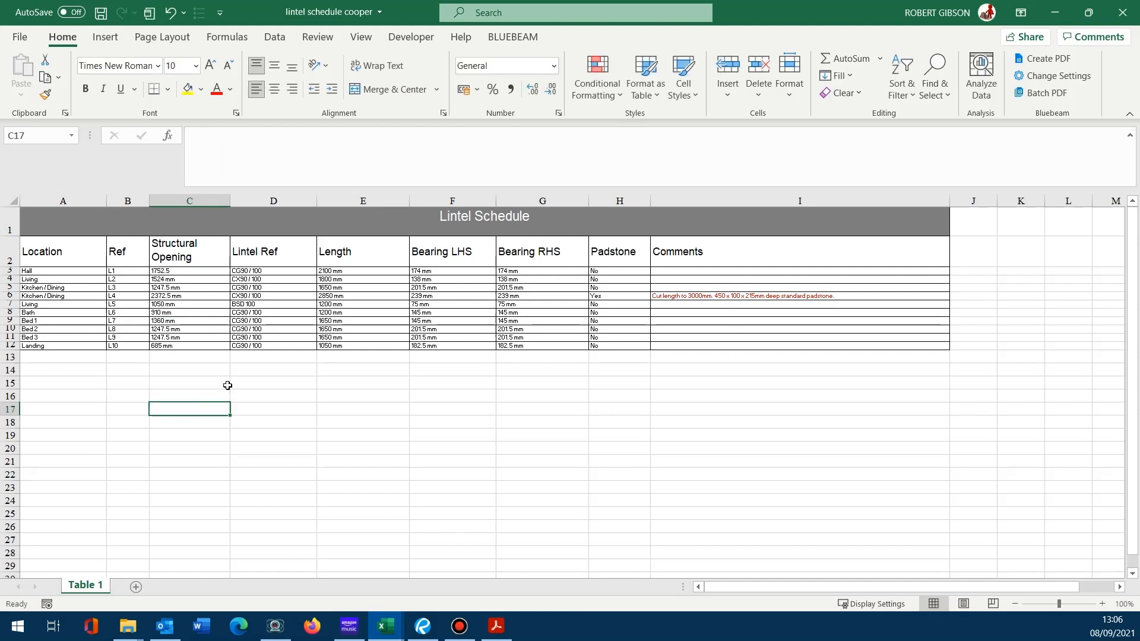
{"action": "left_click", "coordinate": [273, 200]}
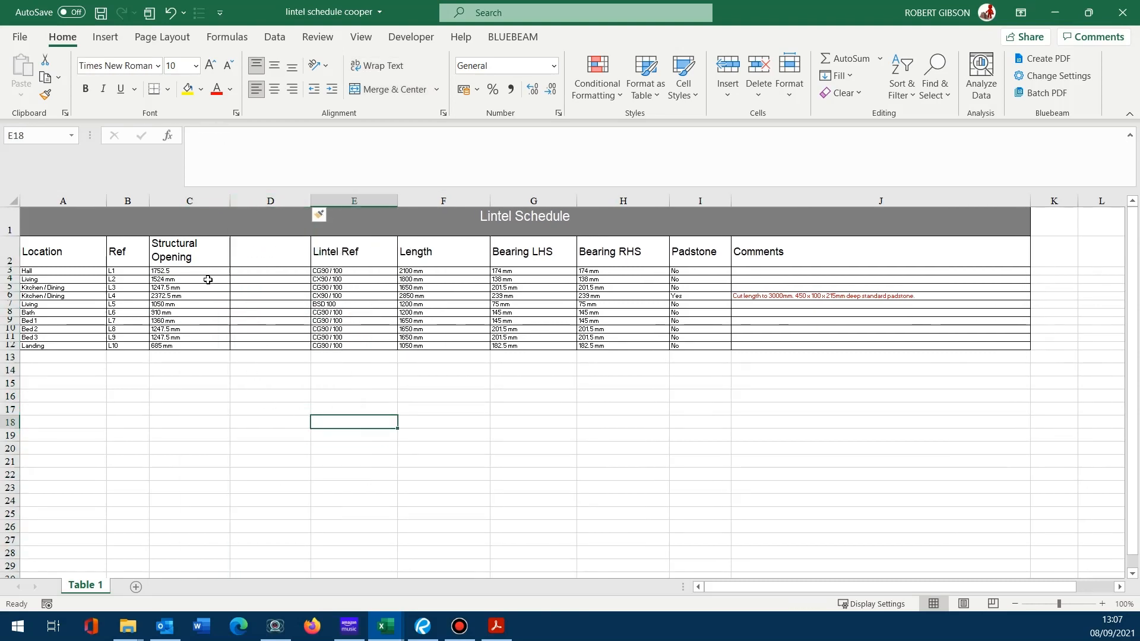
{"action": "mouse_move", "coordinate": [201, 272]}
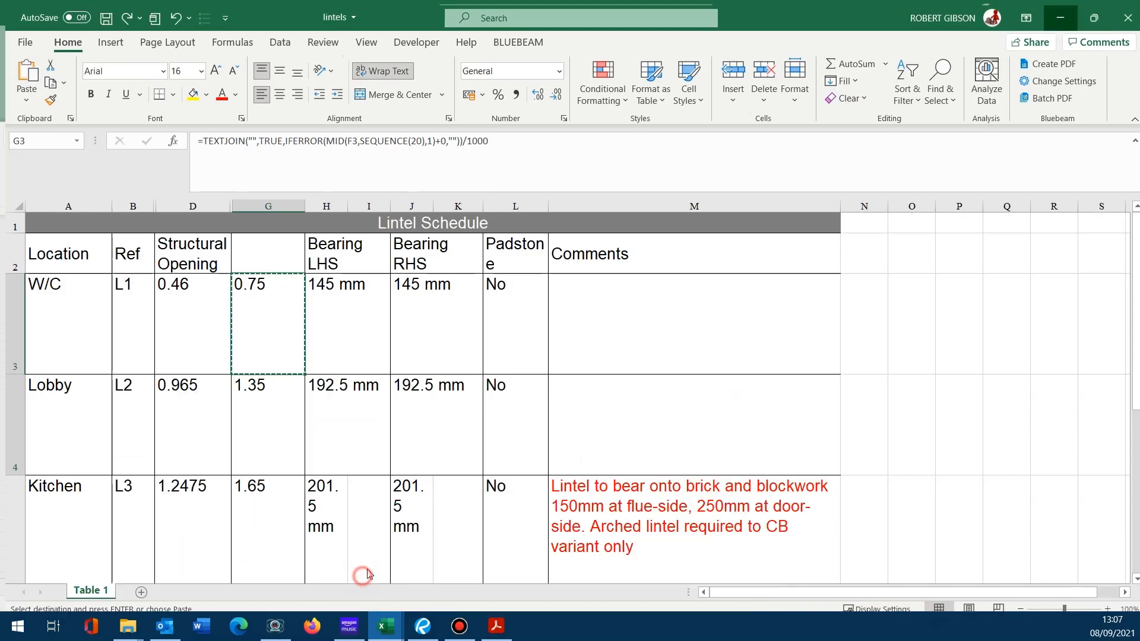
Paste the TEXTJOIN formula from the lintels workbook into D3, giving 17.525
{"action": "right_click", "coordinate": [259, 332]}
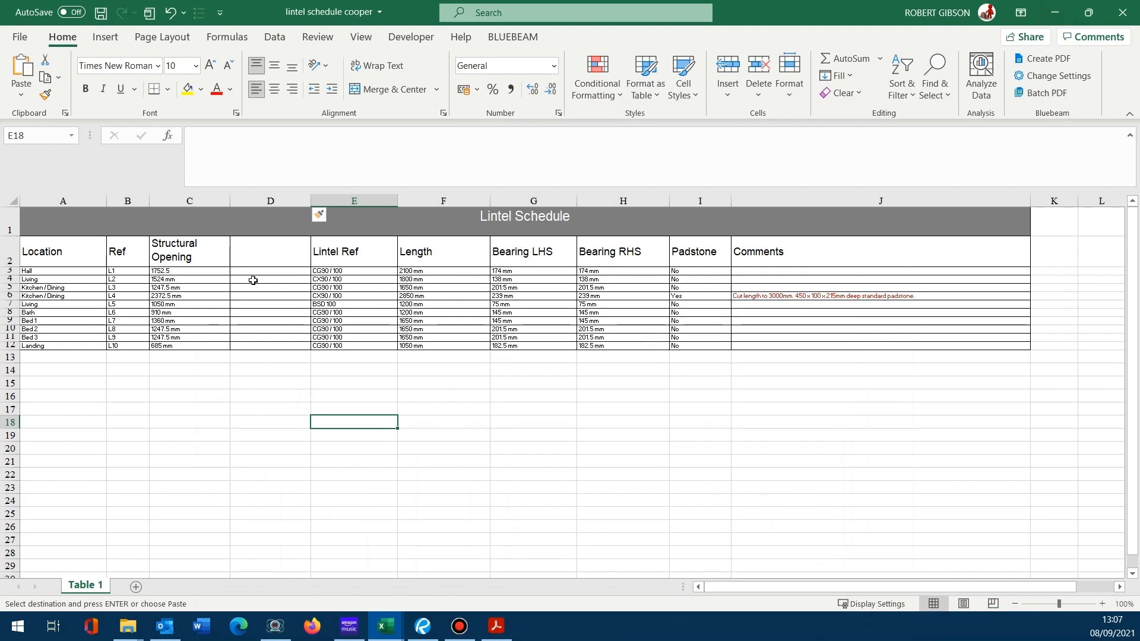
{"action": "right_click", "coordinate": [252, 279]}
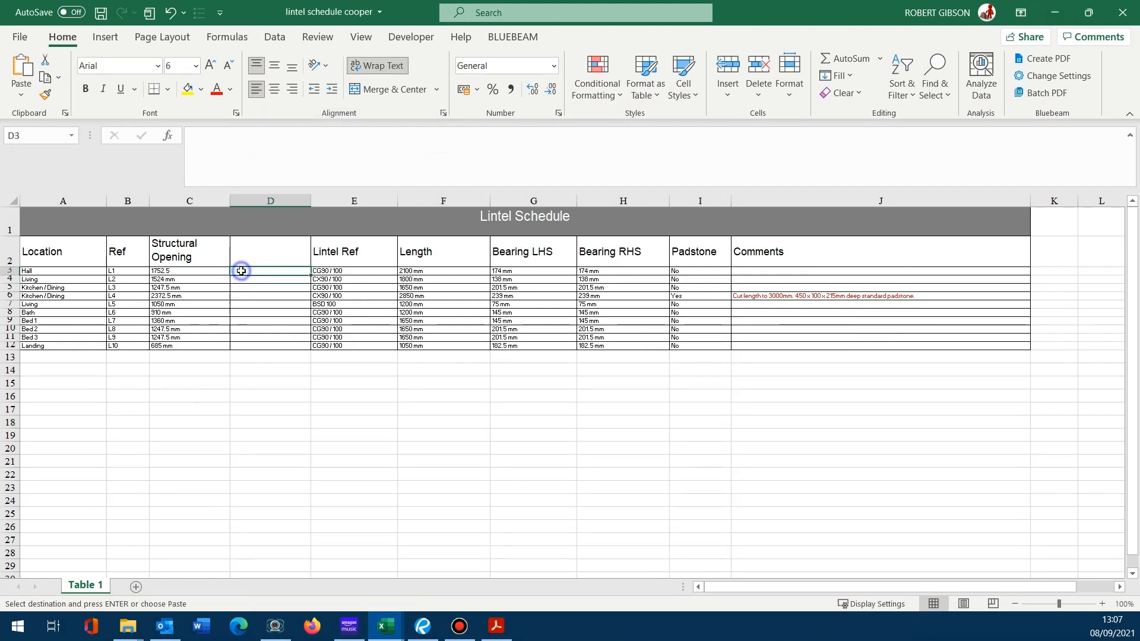
{"action": "key", "text": "ctrl+v"}
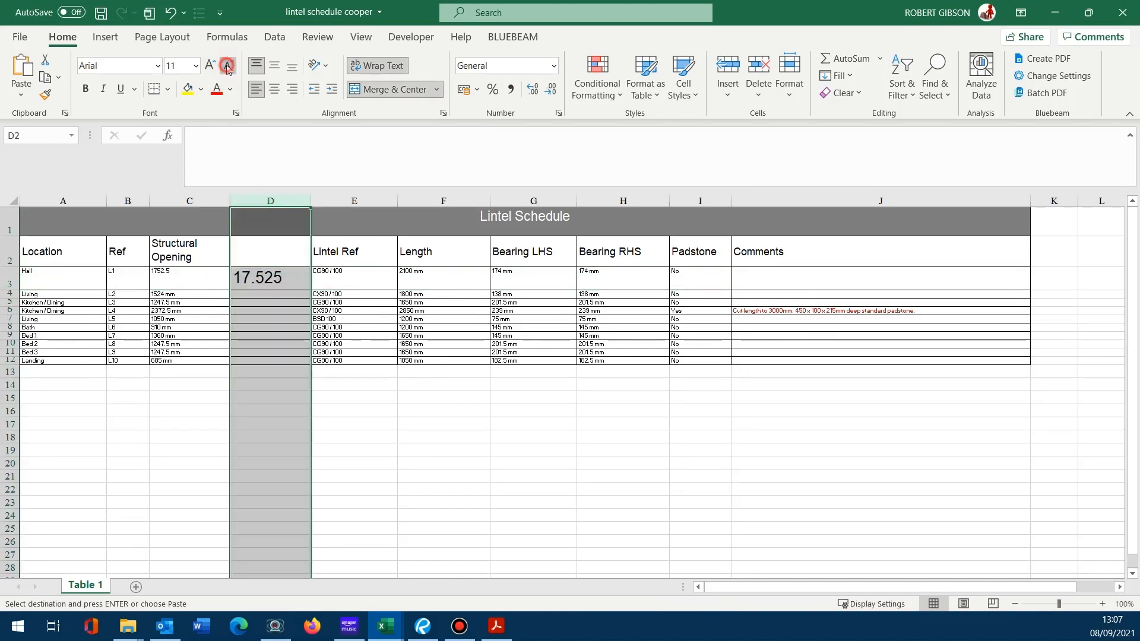
Shrink column D's font, fill the formula down to D12, and edit D10 toward /10000
{"action": "left_click", "coordinate": [227, 65]}
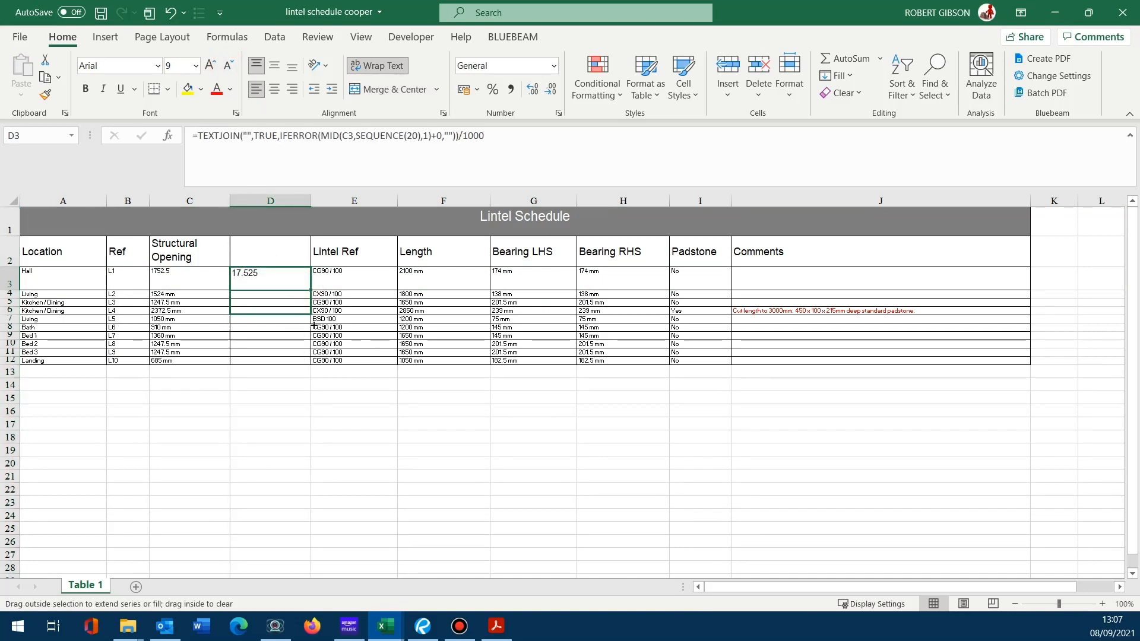
{"action": "left_click_drag", "start_coordinate": [270, 277], "coordinate": [270, 360]}
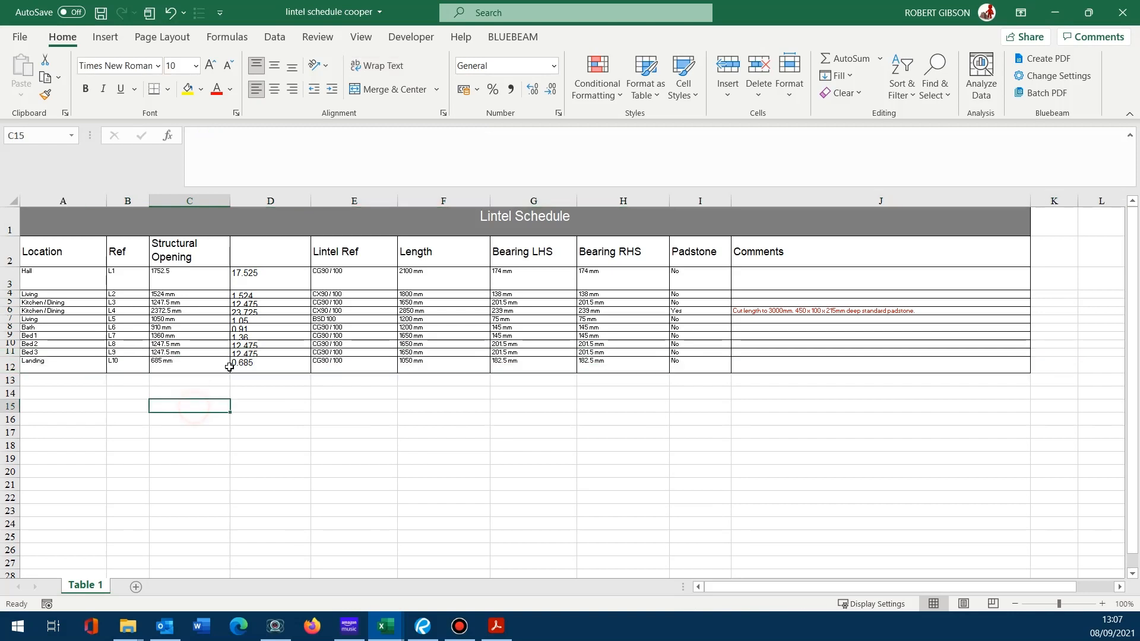
{"action": "left_click", "coordinate": [270, 352]}
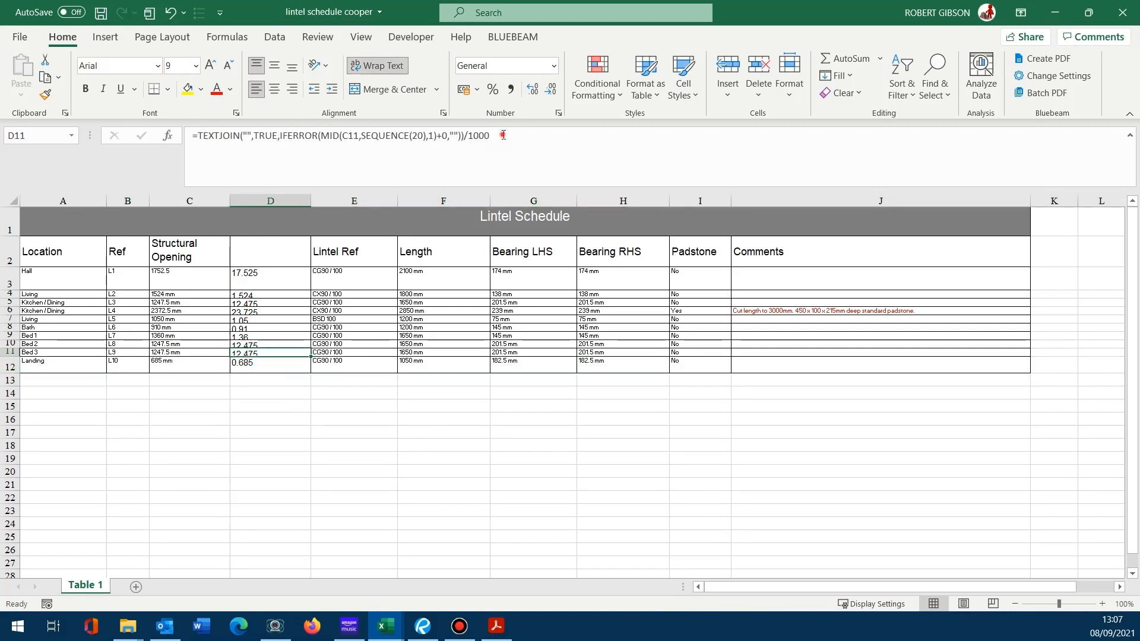
{"action": "type", "text": "0"}
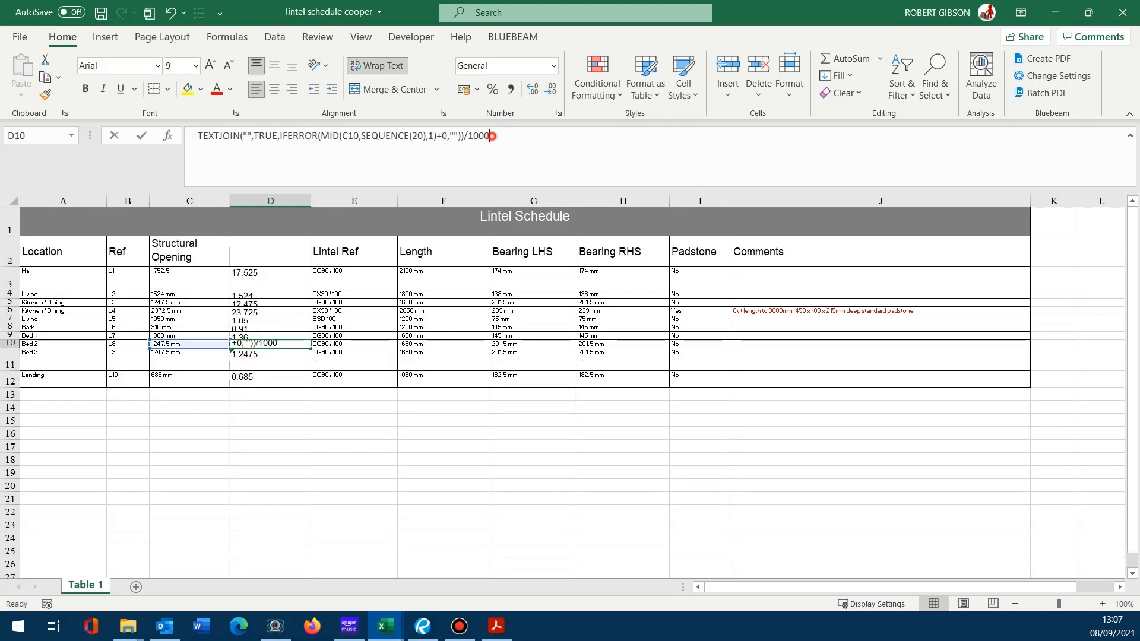
{"action": "type", "text": "0"}
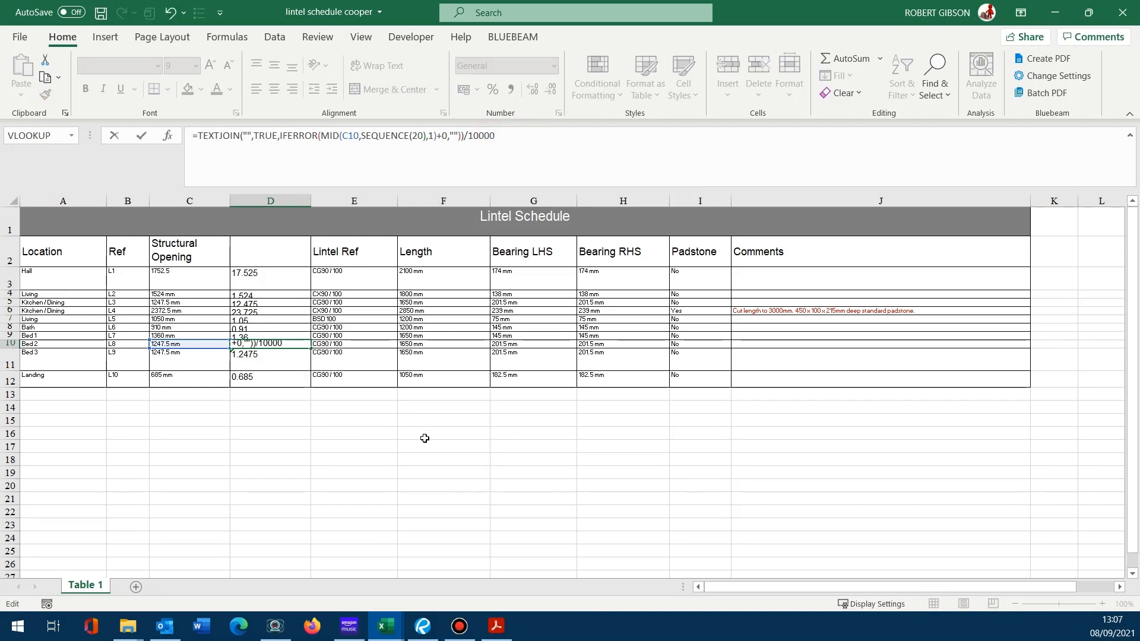